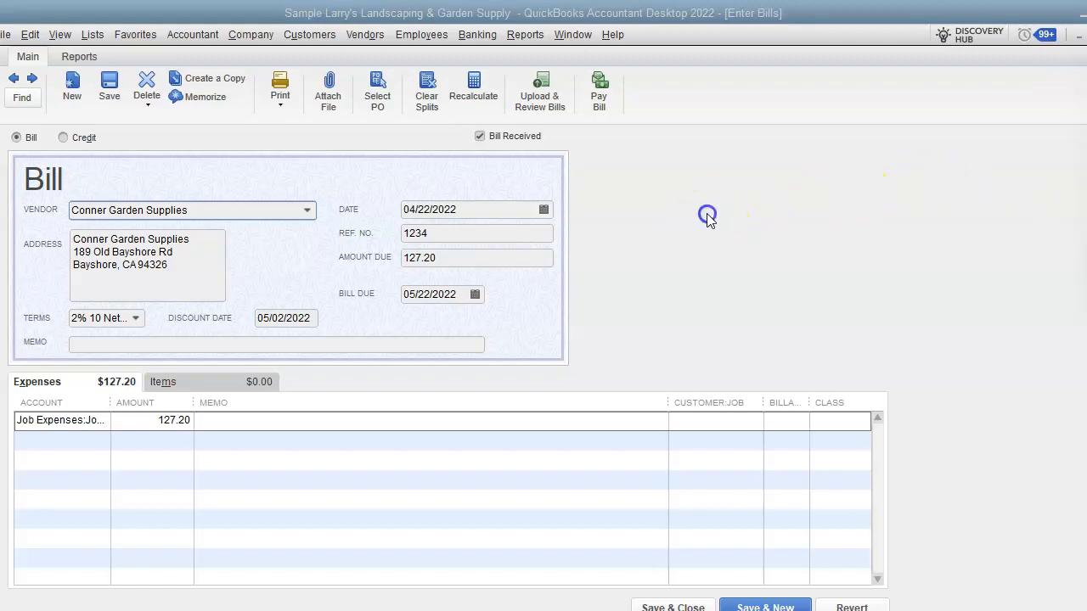
mouse_move(598, 91)
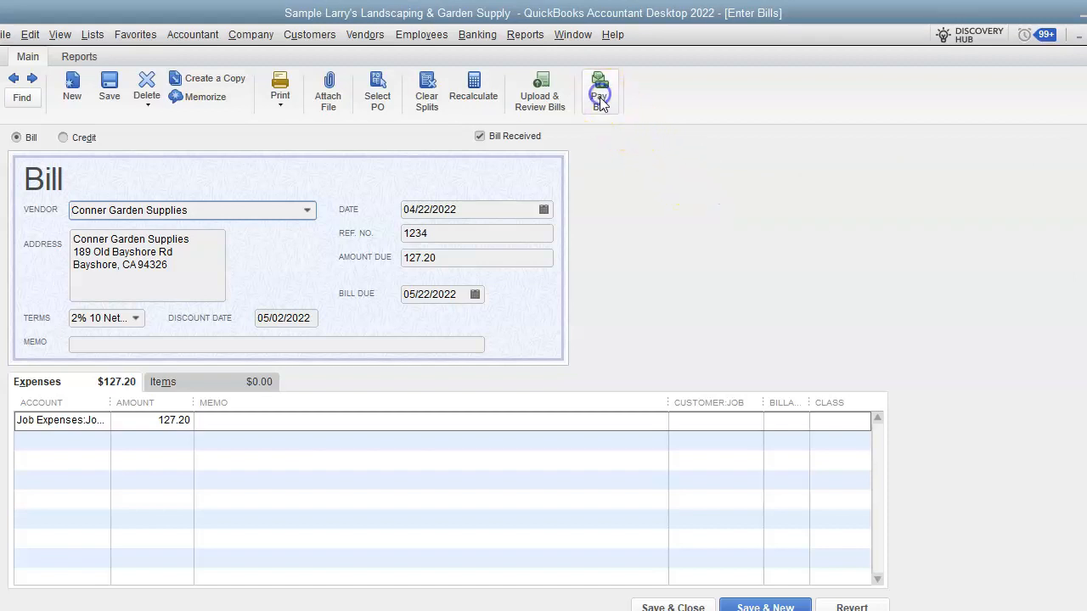
Start paying the Conner Garden Supplies bill so the 127.20 bill is listed and ticked
left_click(600, 89)
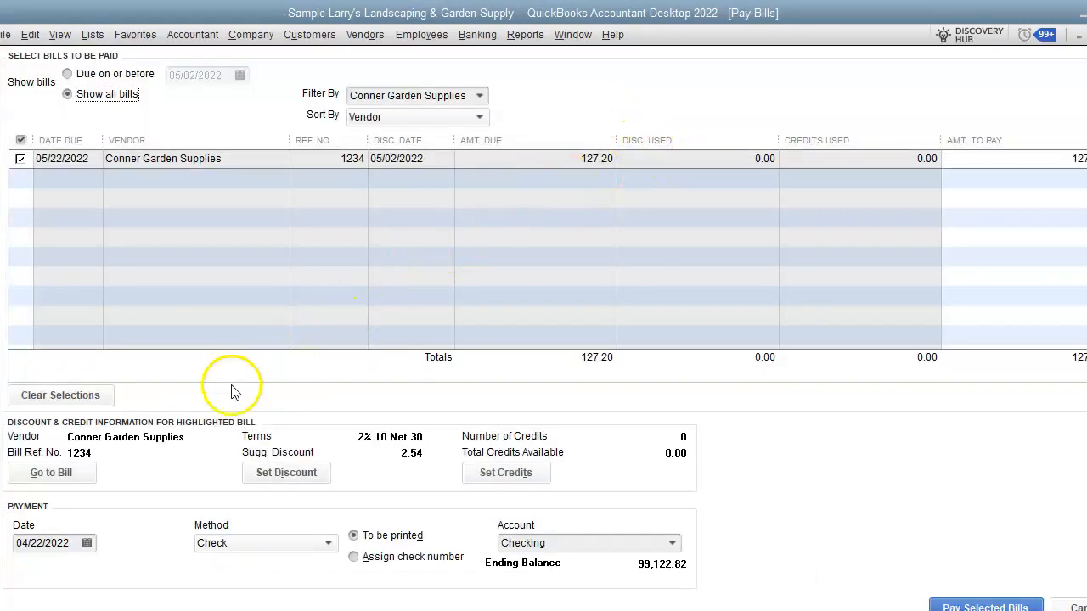
mouse_move(340, 424)
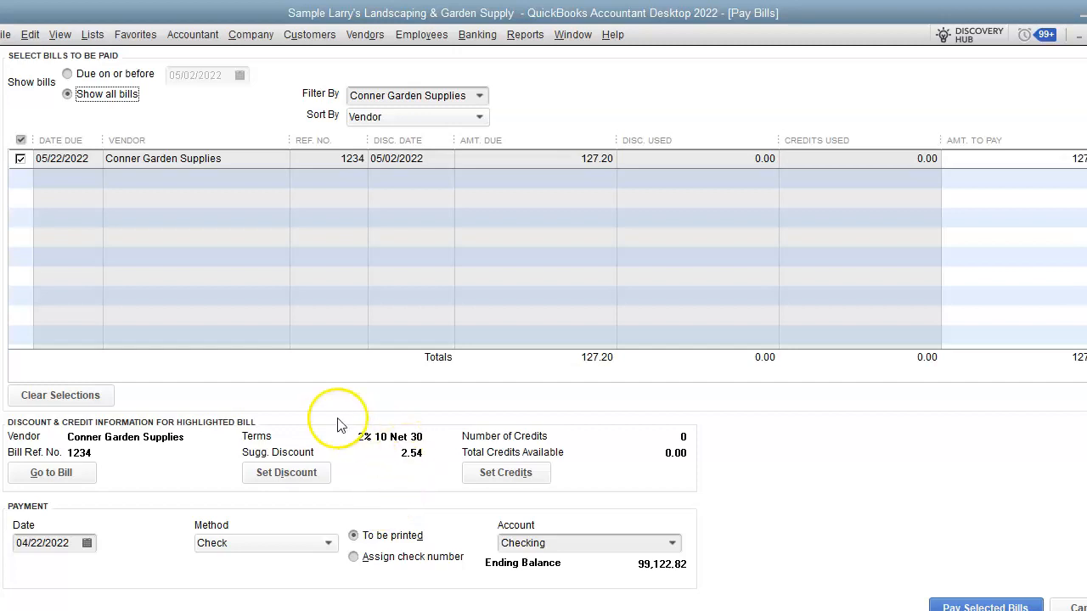
mouse_move(346, 482)
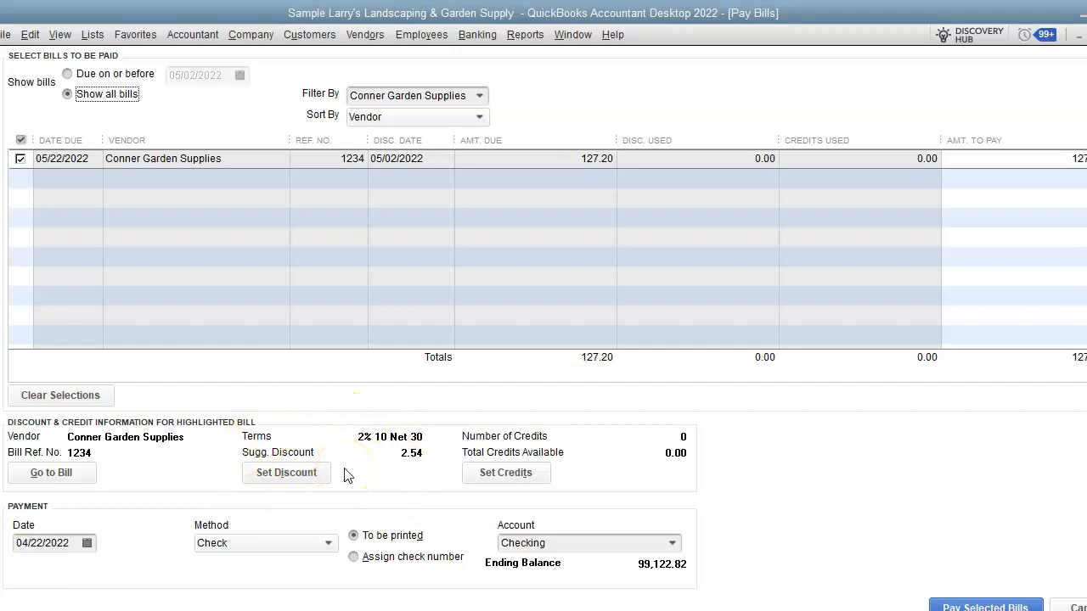
mouse_move(304, 394)
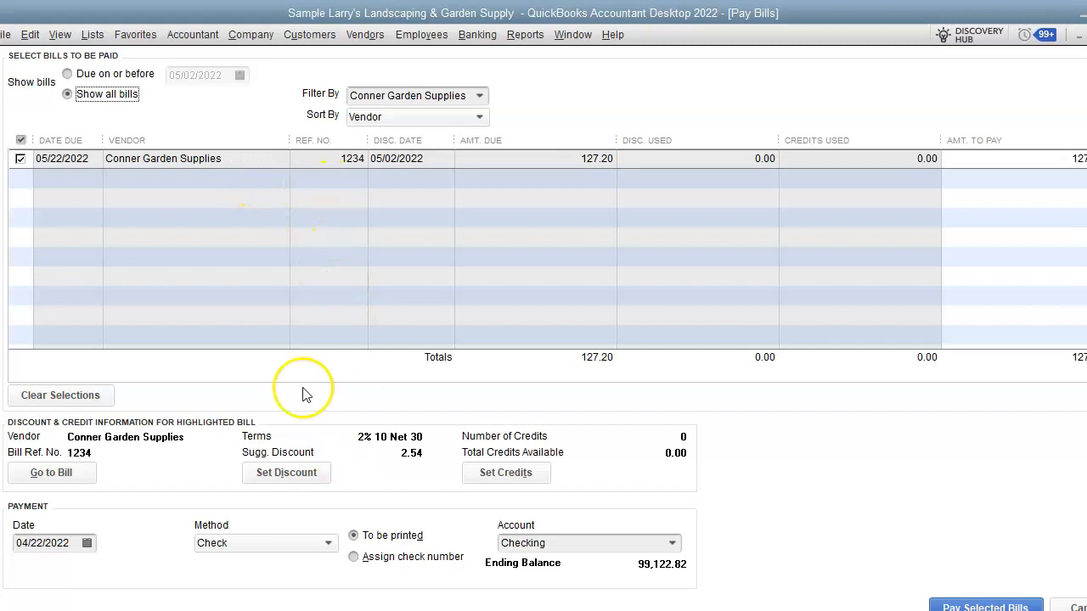
Apply the suggested 2.54 discount to Early Payment Discounts, leaving 124.66 to pay
left_click(286, 472)
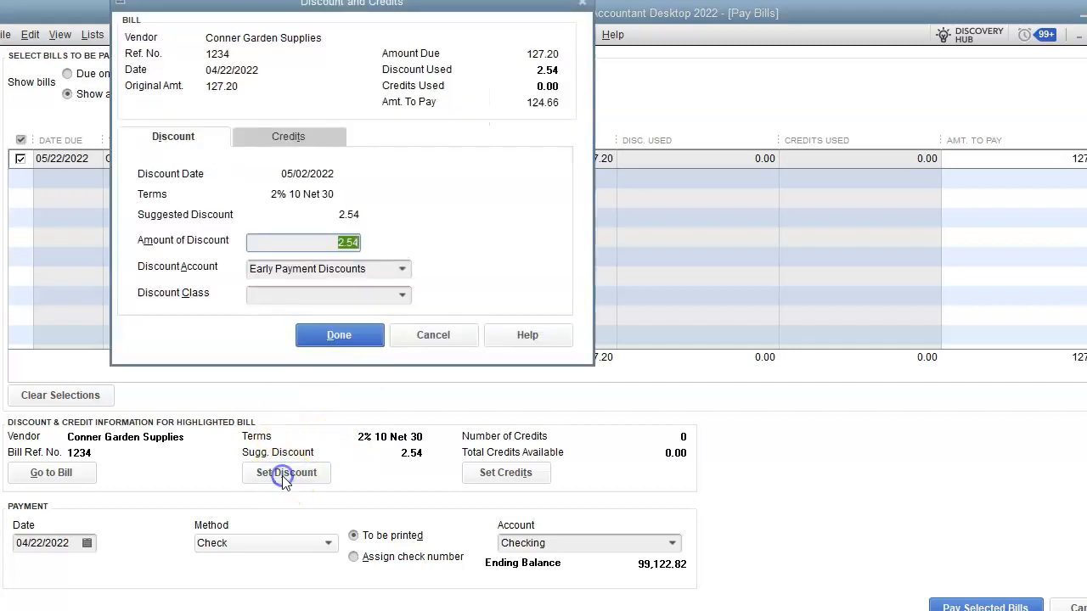
mouse_move(303, 212)
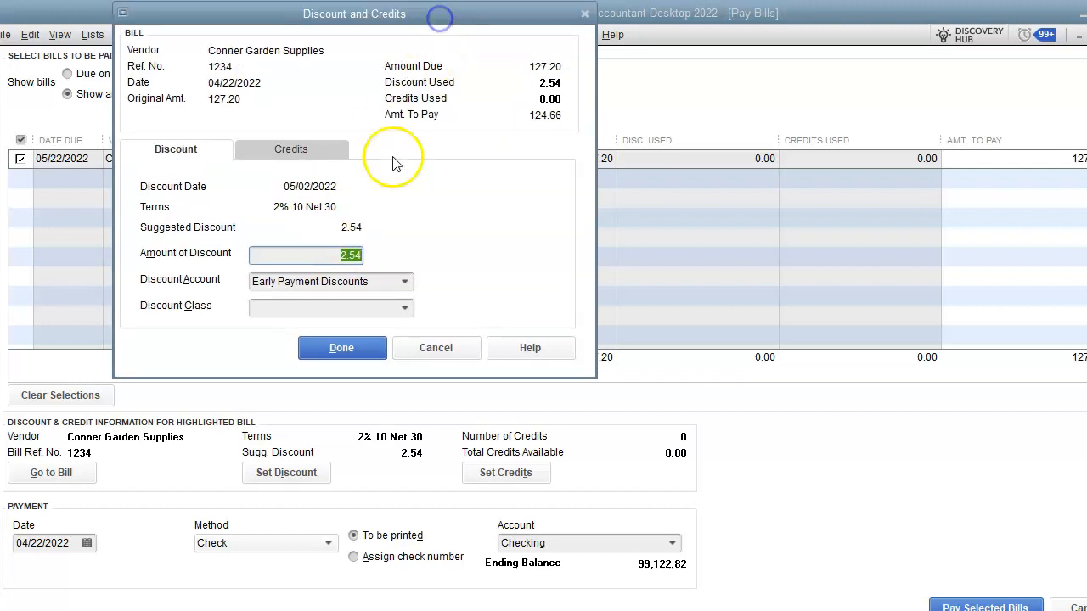
mouse_move(387, 312)
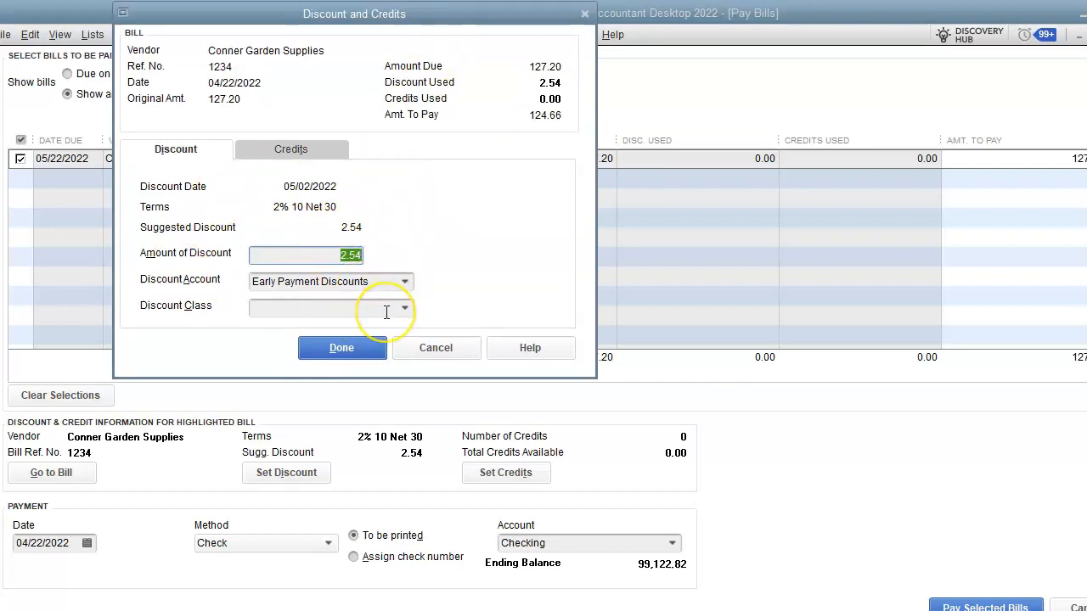
mouse_move(236, 299)
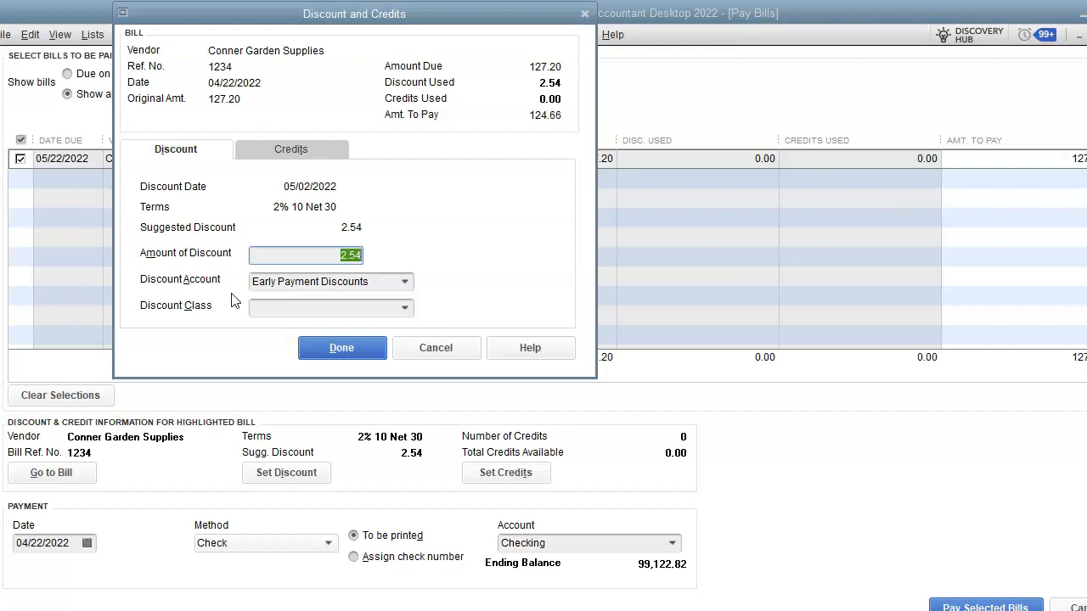
left_click(342, 348)
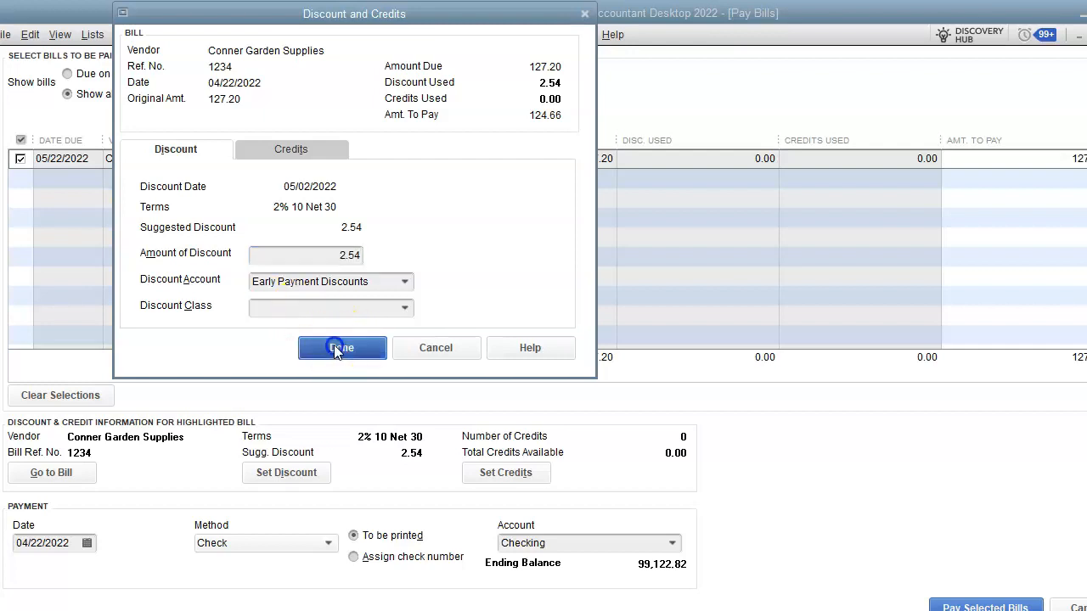
Pay the selected bill for 124.66 and accept the past-dated transaction warning
left_click(343, 346)
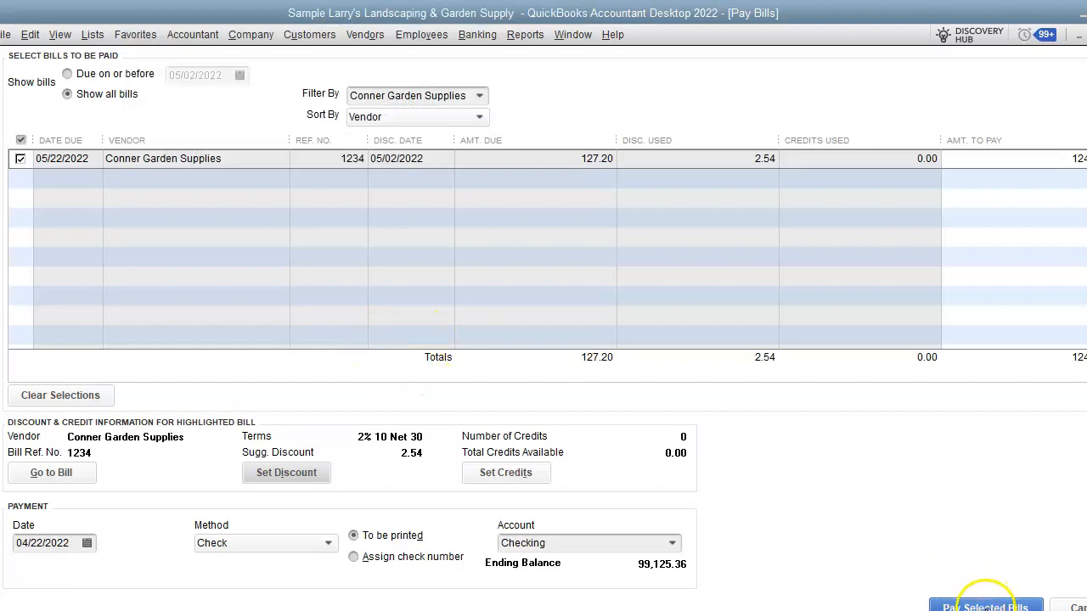
left_click(985, 605)
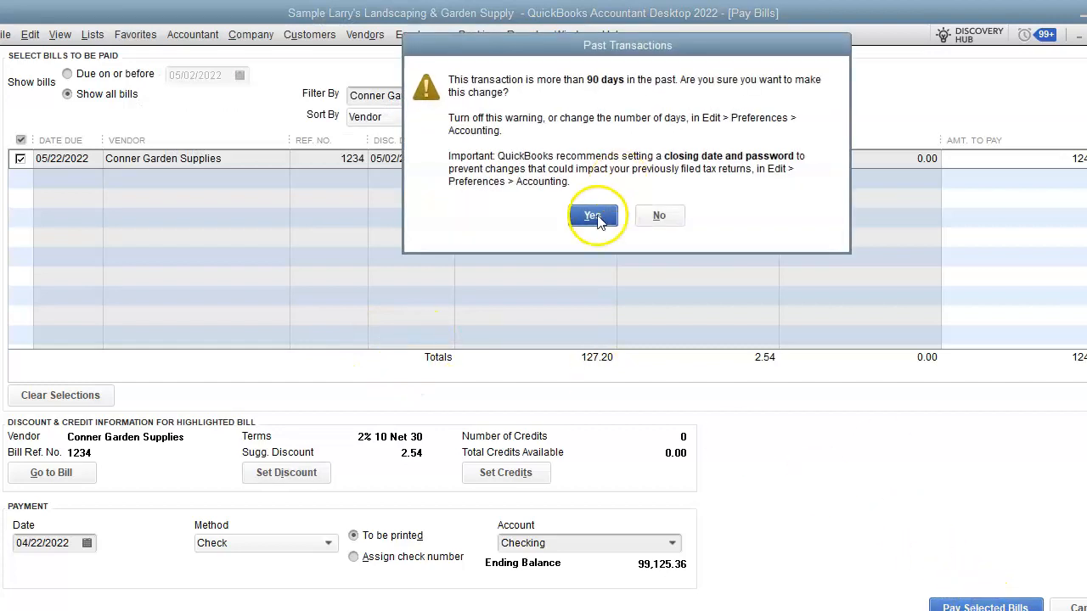
left_click(593, 214)
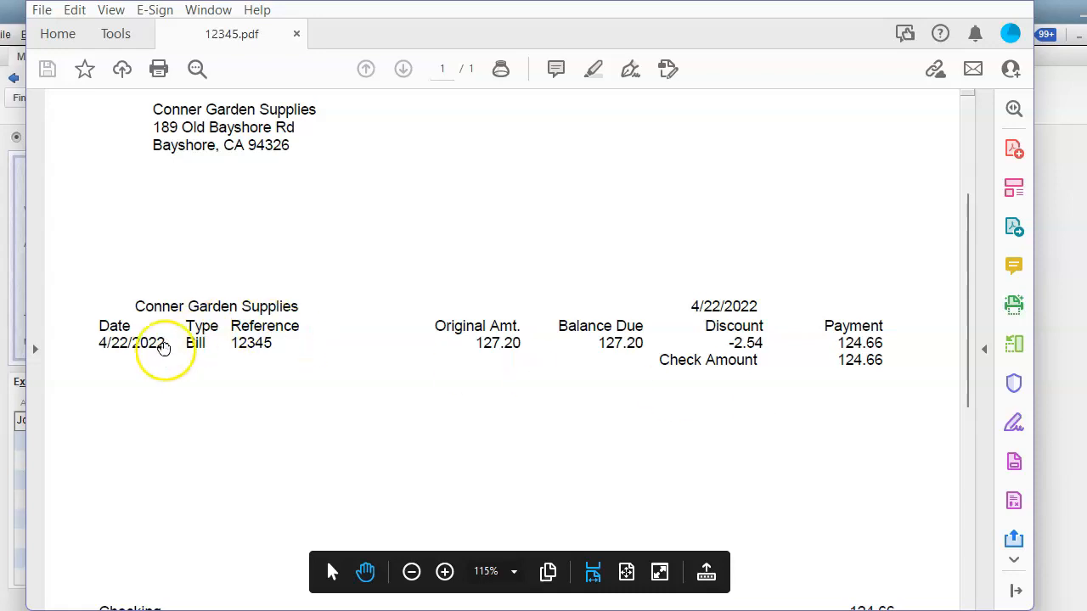
mouse_move(197, 360)
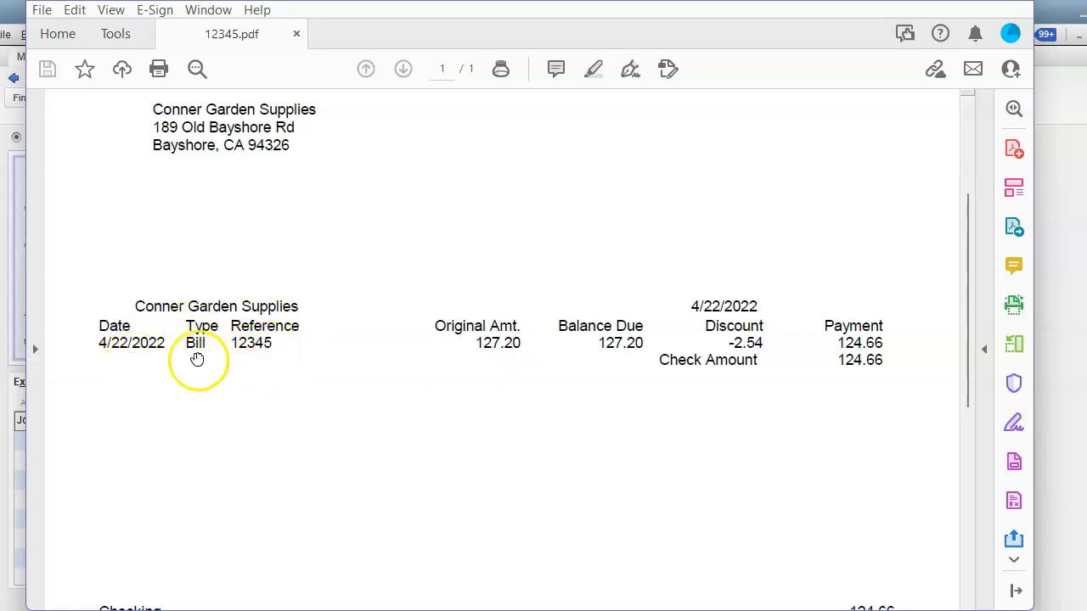
mouse_move(697, 377)
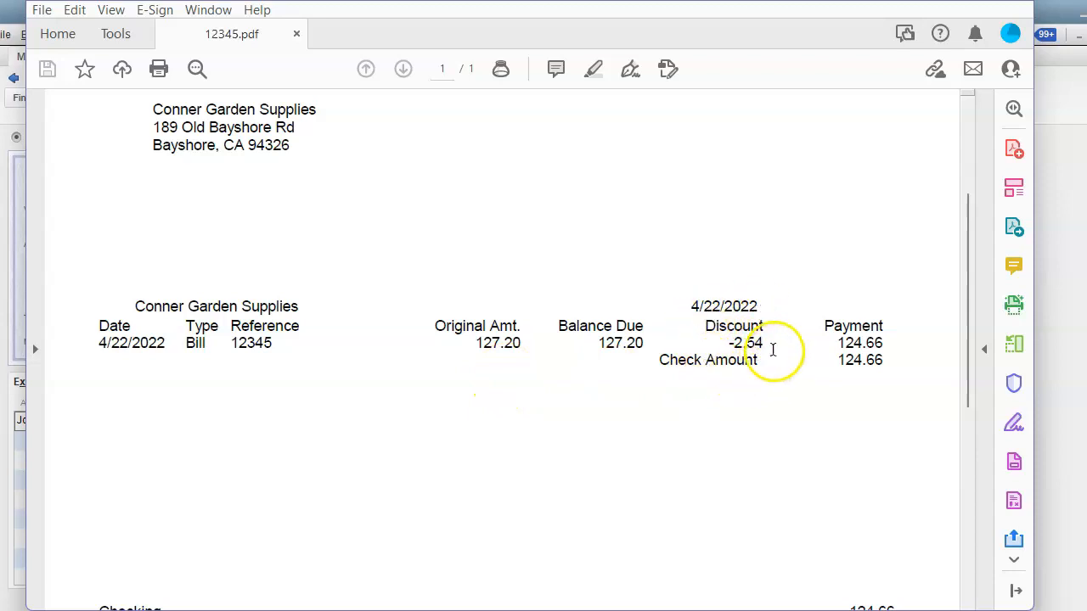
mouse_move(774, 331)
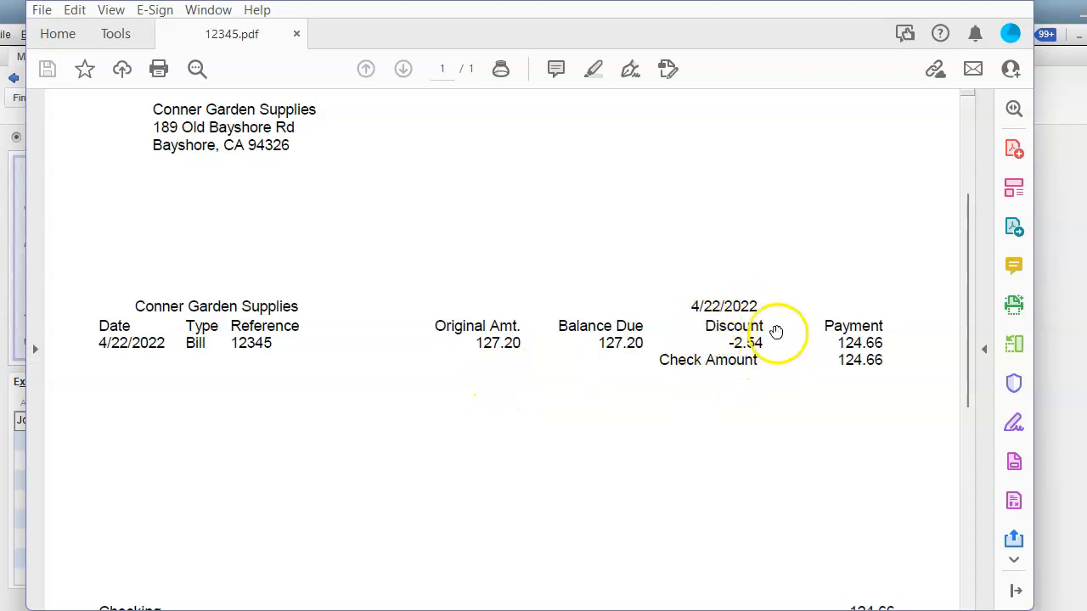
mouse_move(581, 344)
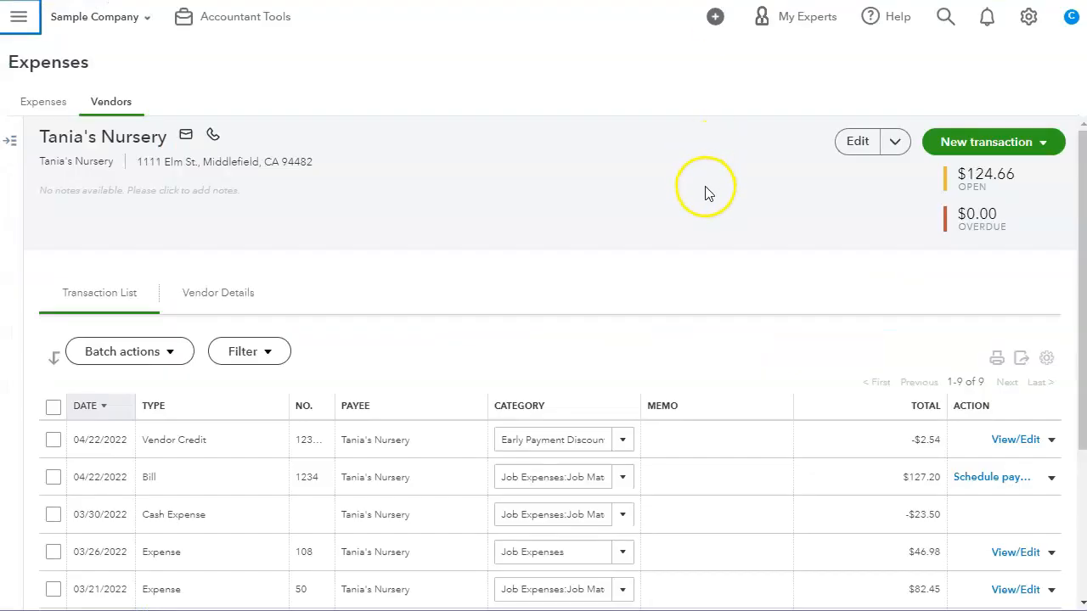
mouse_move(723, 229)
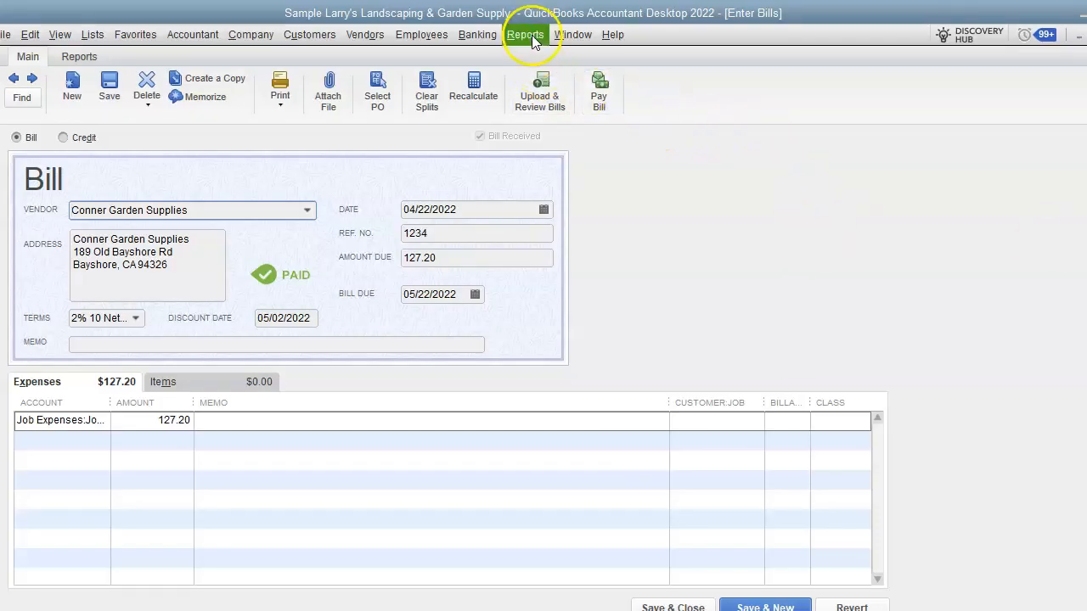
Run the Profit & Loss Standard report for All dates and view Early Payment Discounts 2.54 under Other Income
left_click(525, 34)
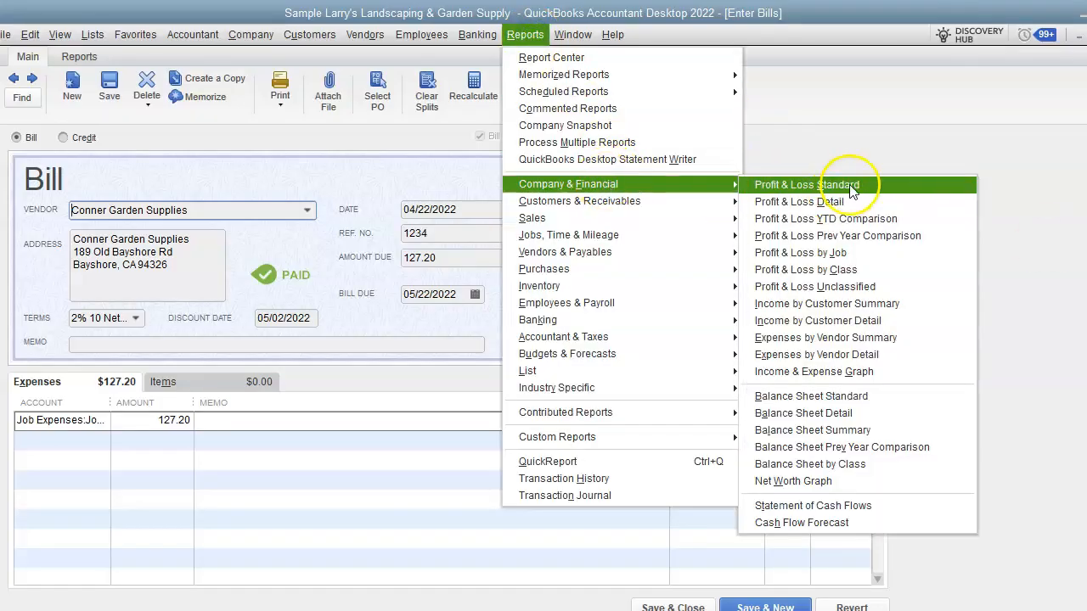
left_click(805, 183)
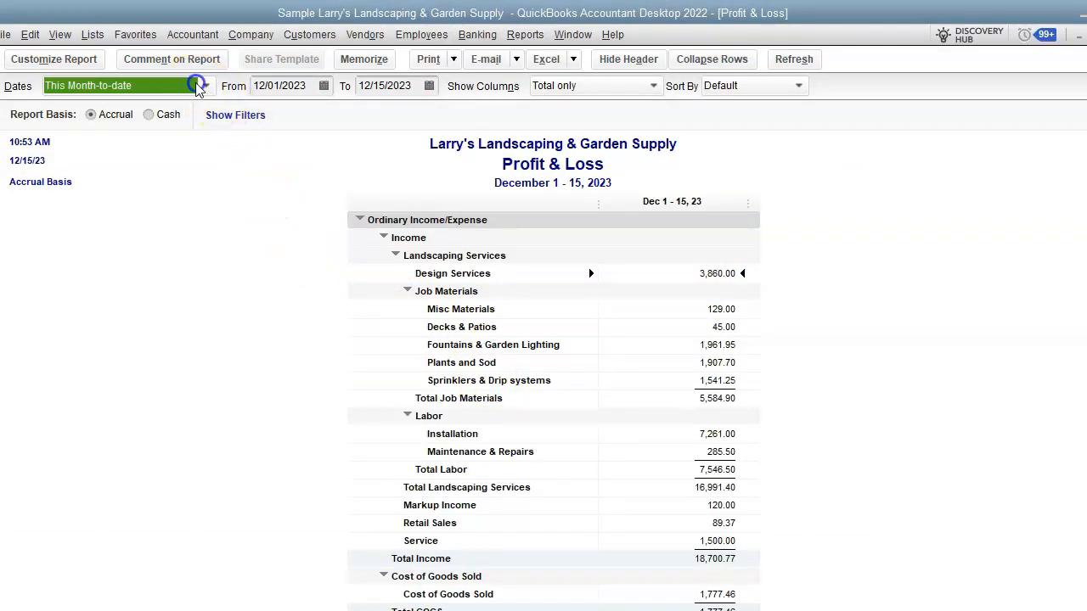
left_click(205, 85)
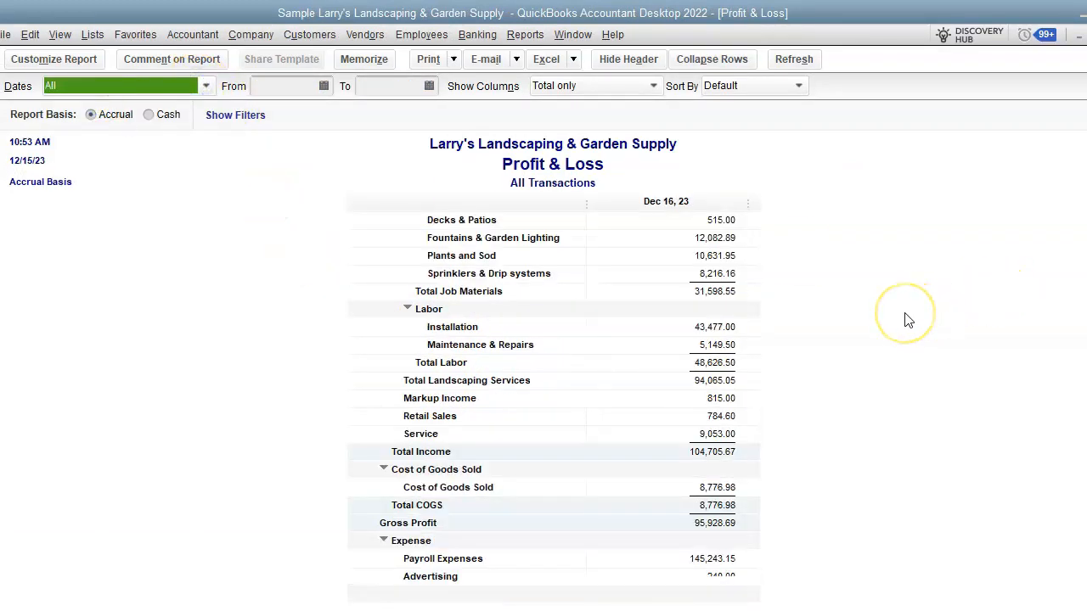
scroll("down", 3)
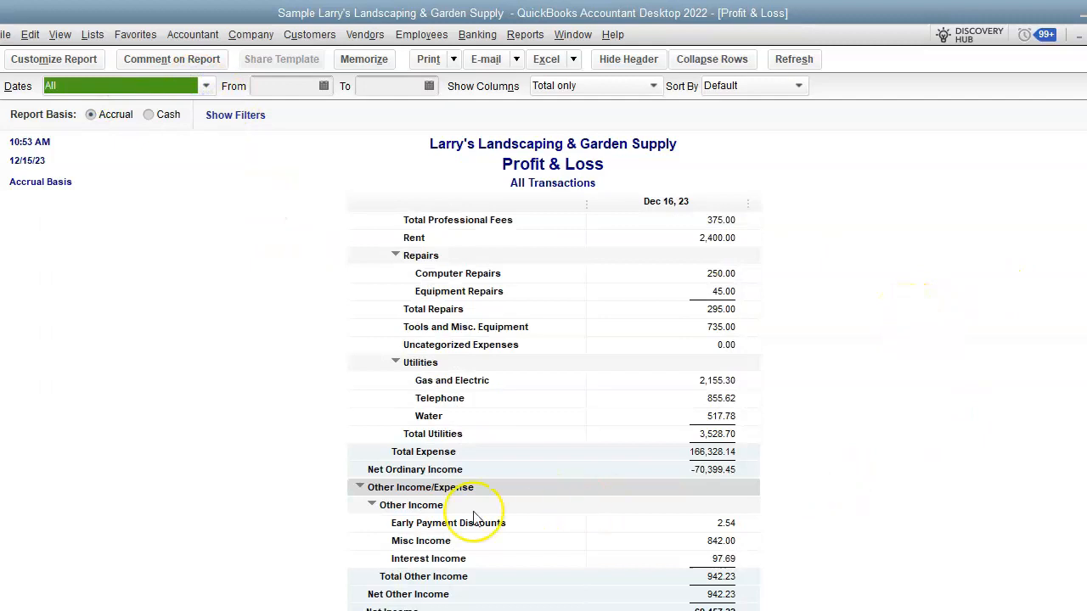
mouse_move(377, 513)
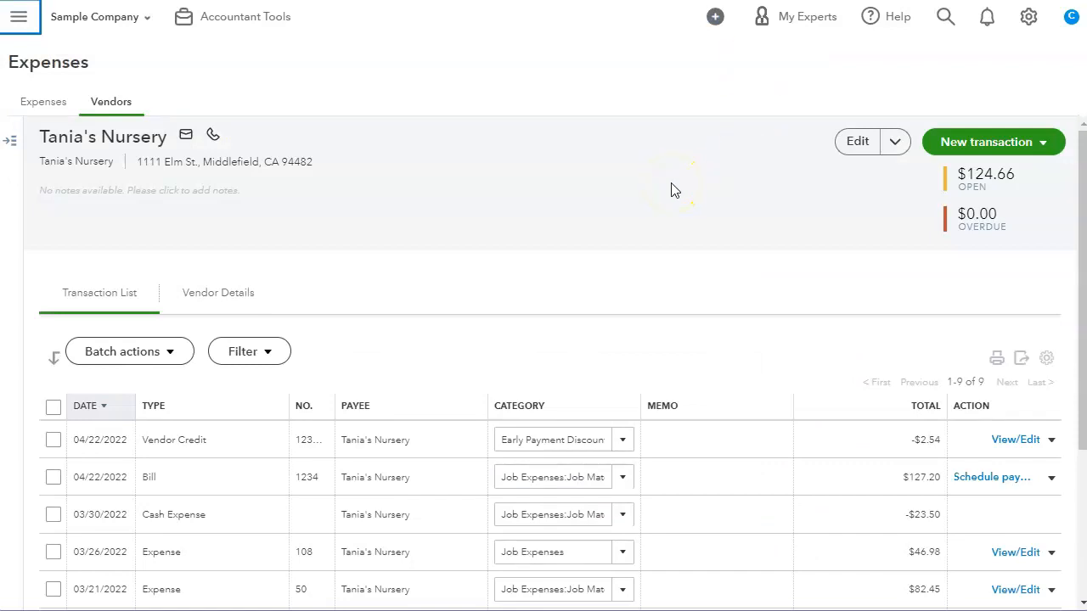
mouse_move(427, 350)
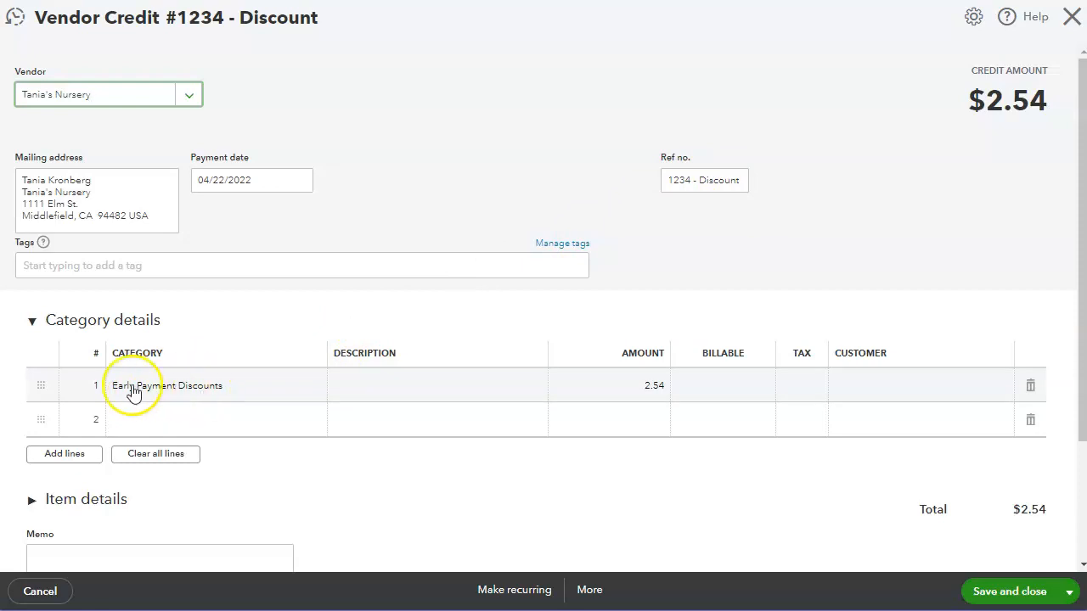
mouse_move(258, 408)
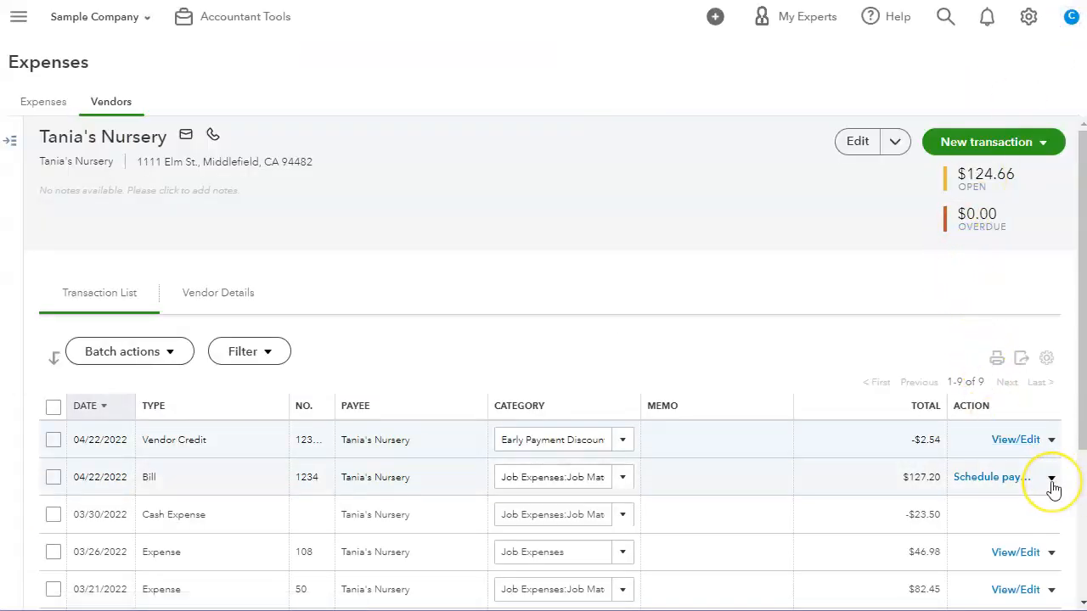
Choose Mark as paid from the $127.20 Tania's Nursery bill's actions
left_click(1051, 476)
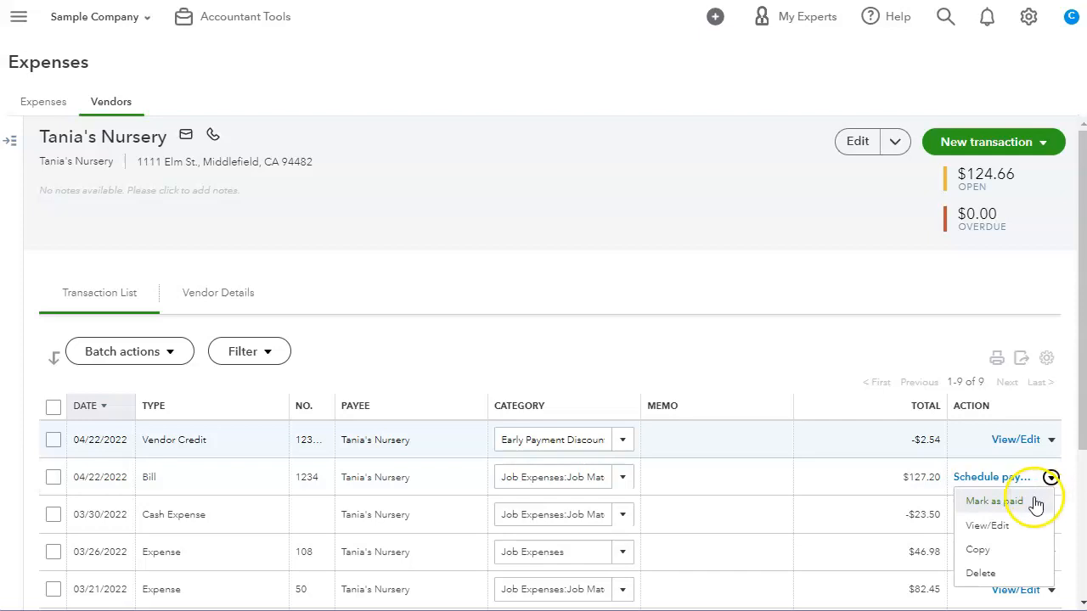
left_click(992, 501)
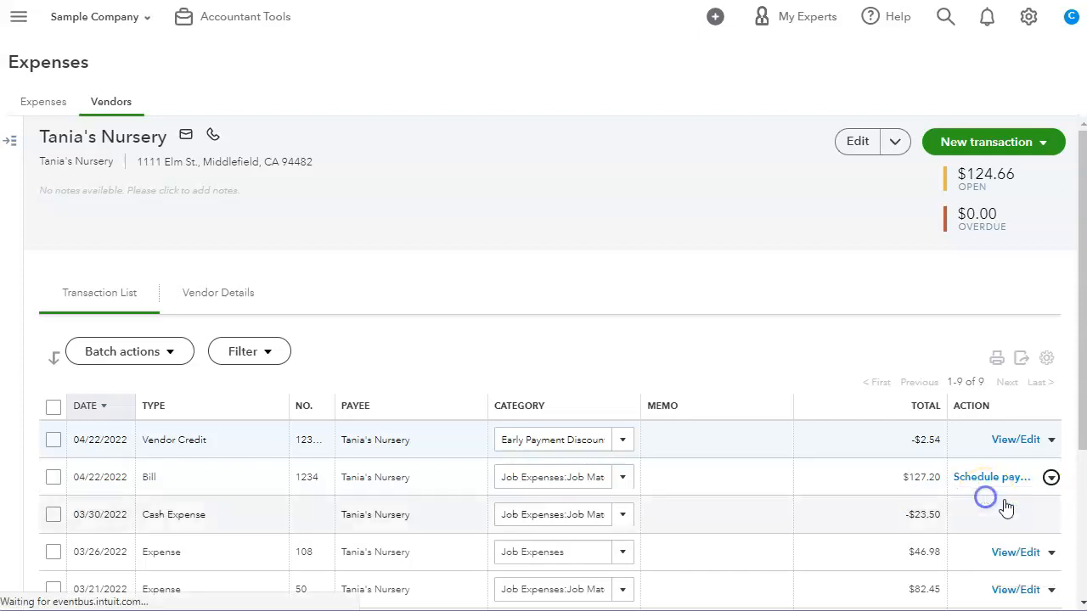
Apply Vendor Credit #1234 of $2.54 so the payment is 124.66, then save and close
left_click(992, 475)
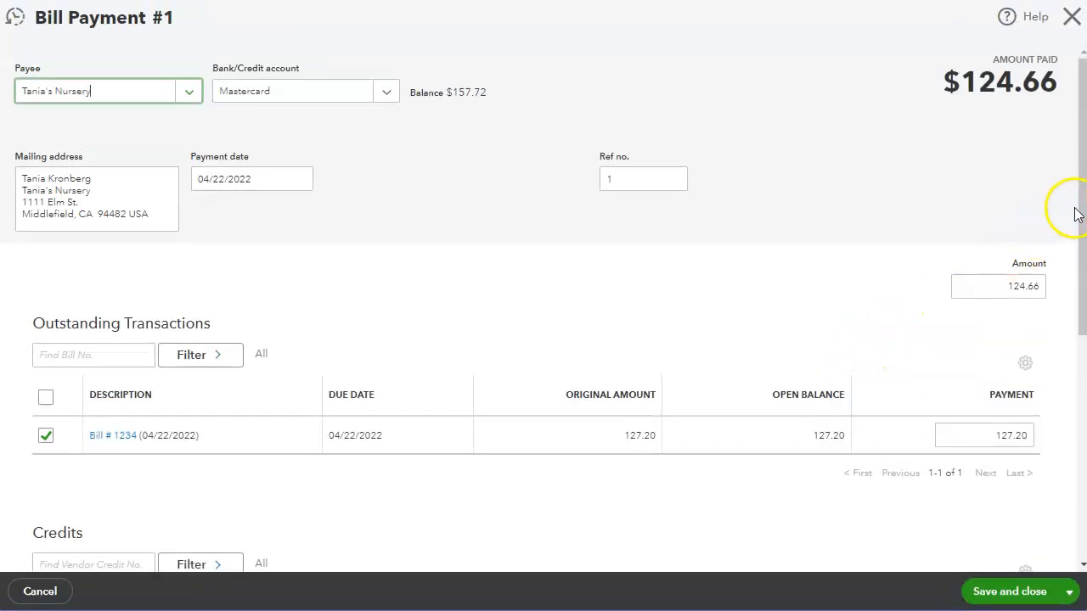
scroll("down", 3)
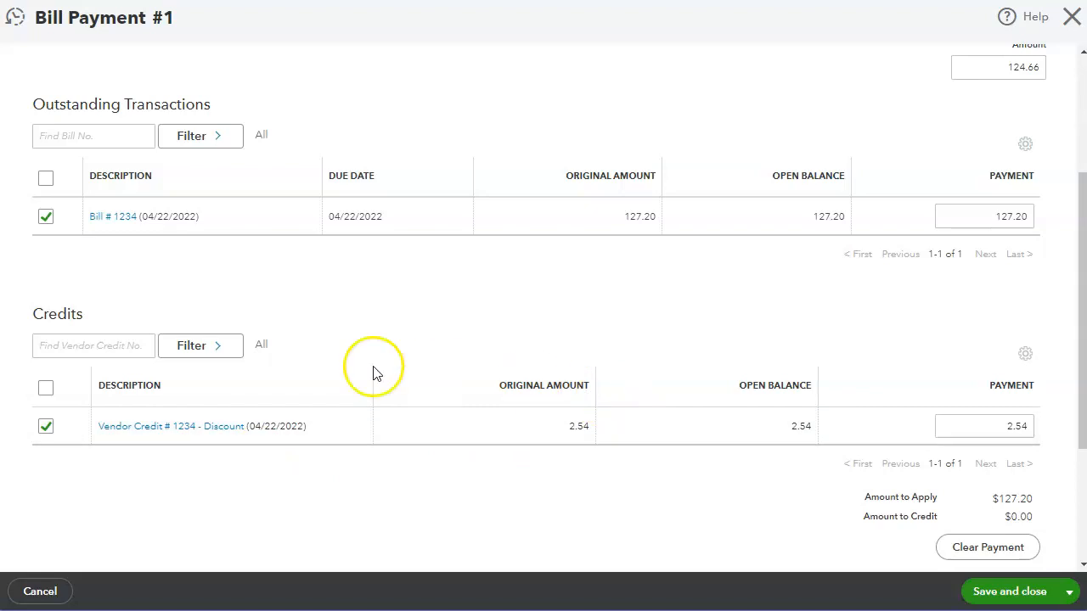
mouse_move(501, 469)
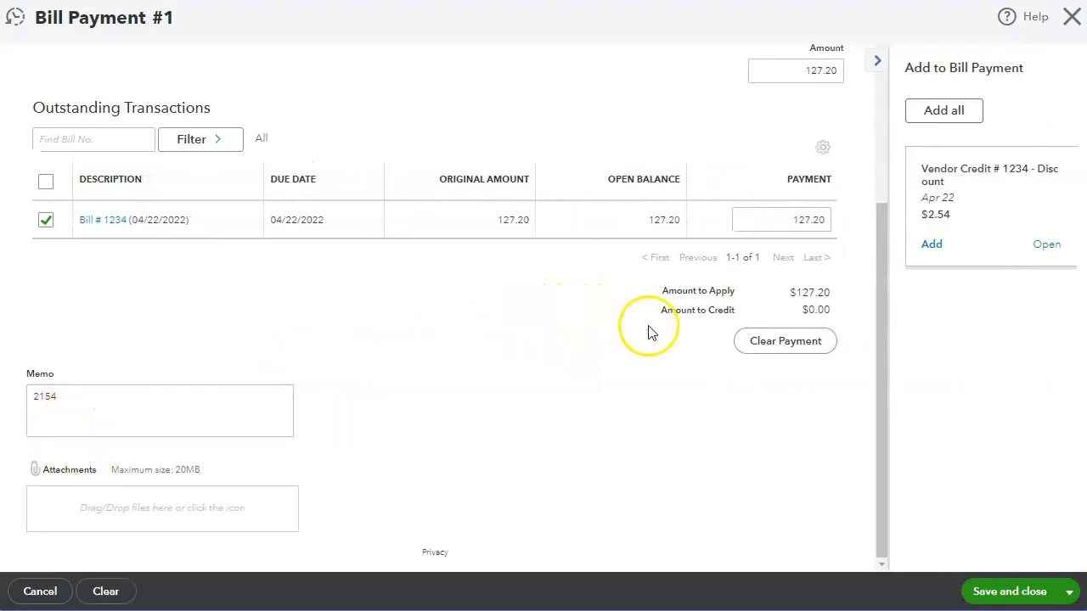
mouse_move(1011, 289)
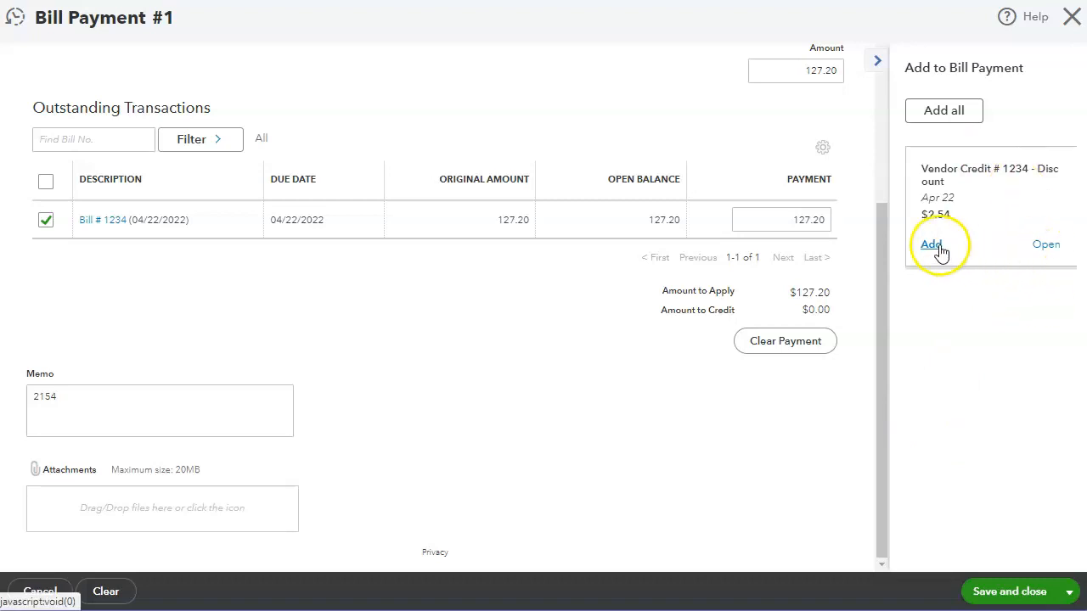
left_click(931, 245)
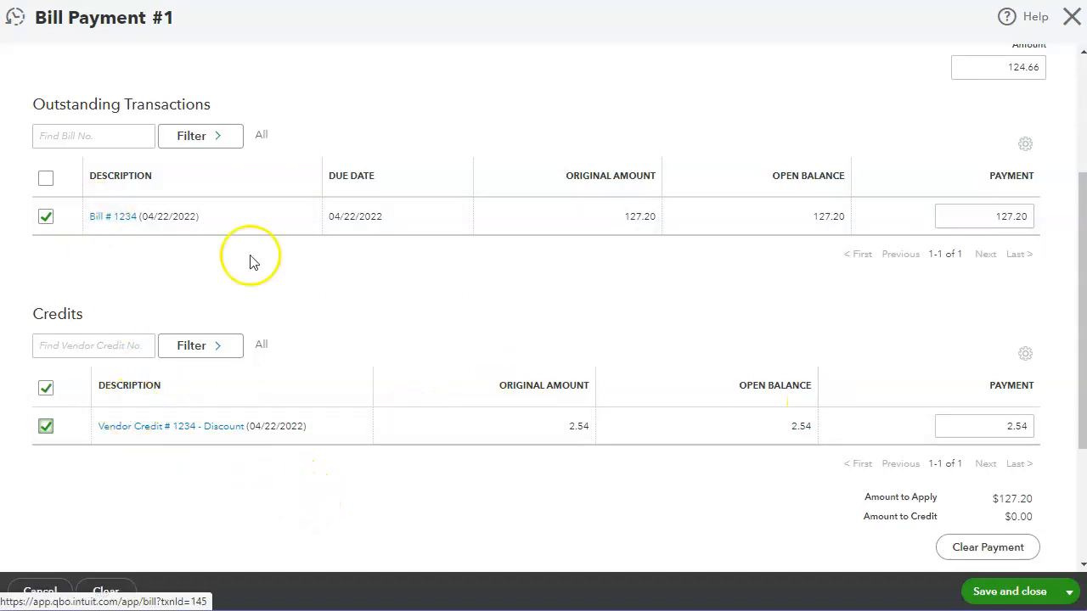
mouse_move(1053, 97)
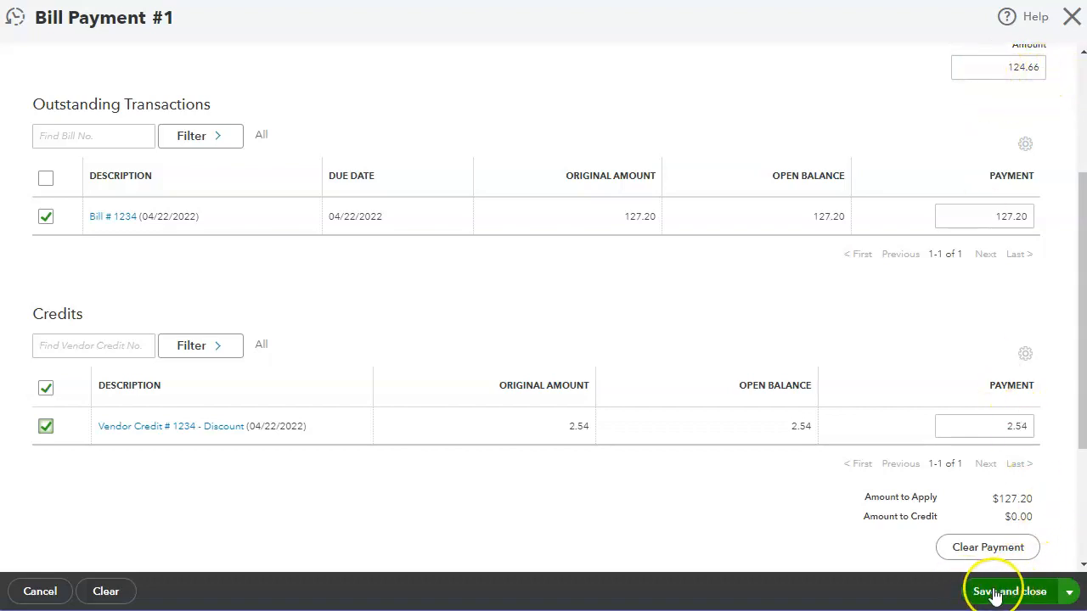
mouse_move(679, 330)
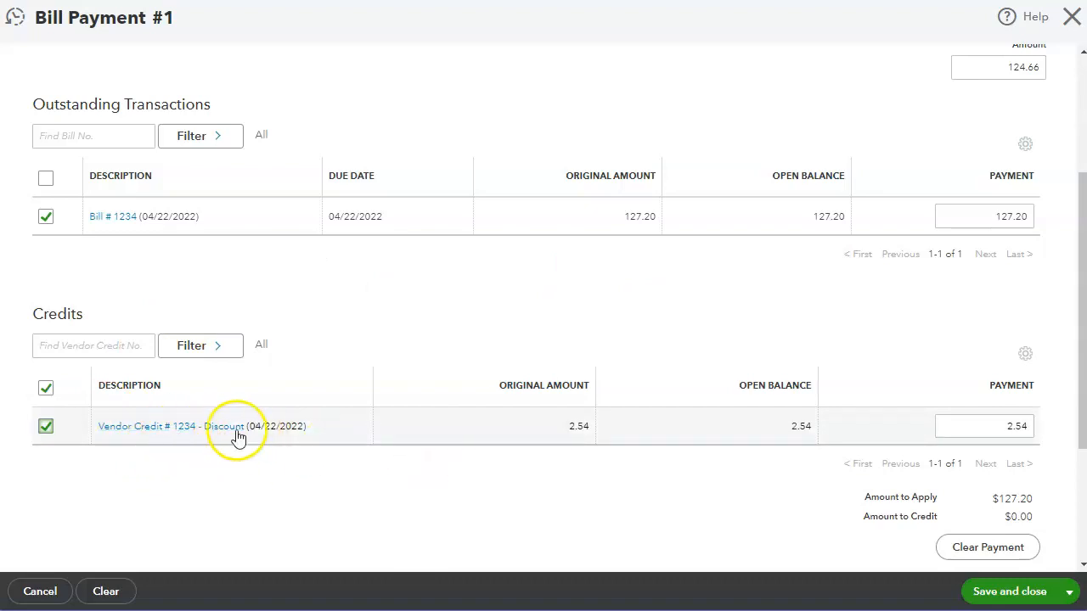
mouse_move(618, 326)
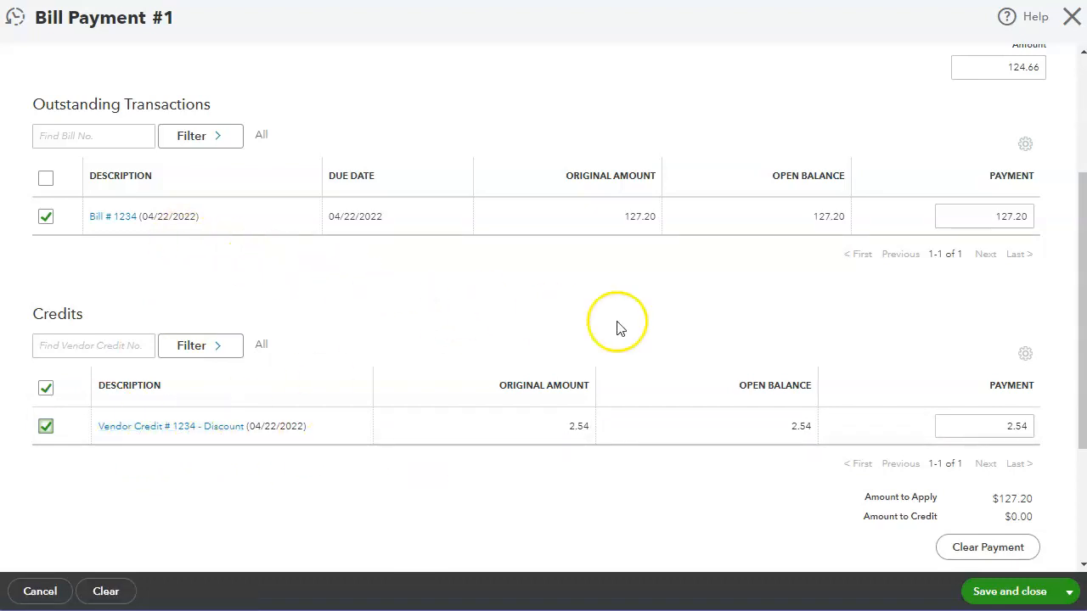
mouse_move(1008, 591)
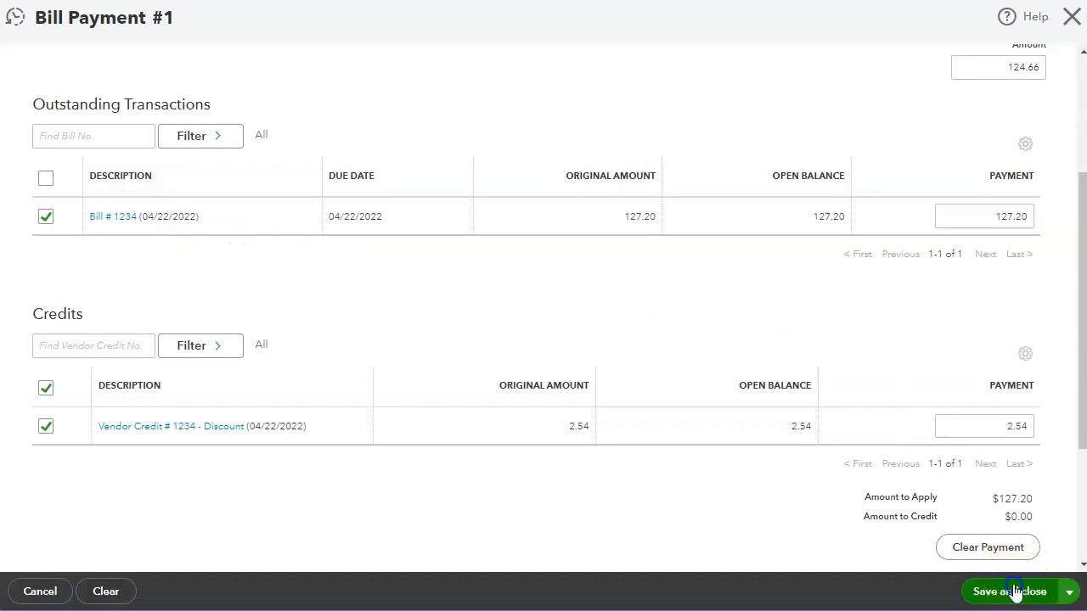
left_click(1008, 591)
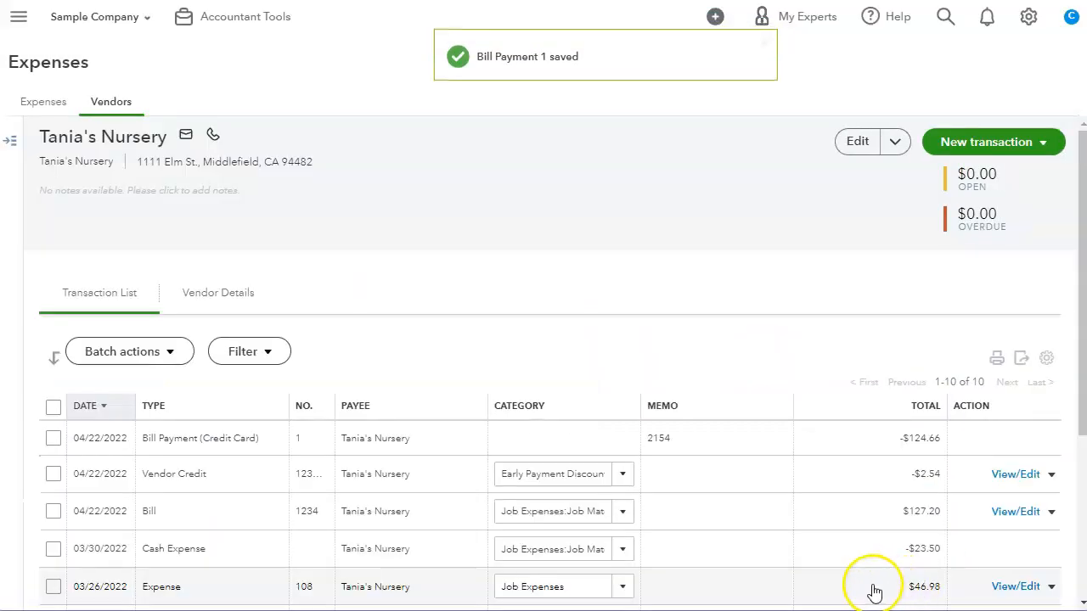
mouse_move(781, 474)
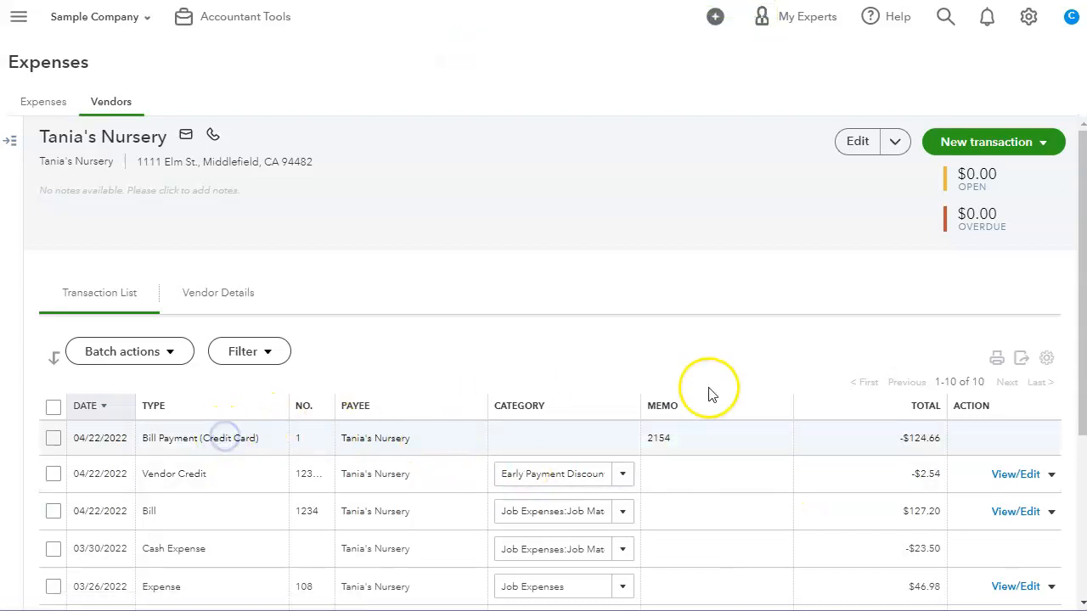
Reopen Bill Payment #1 and review its printed remittance showing $2.54 credit and $124.66 total, then close the preview
left_click(201, 438)
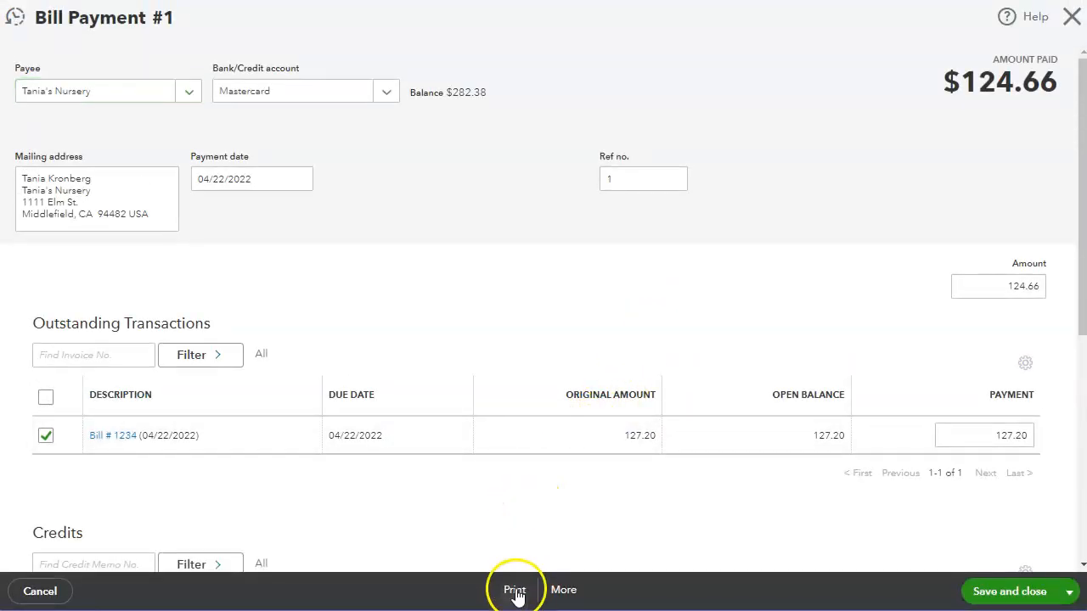
left_click(515, 591)
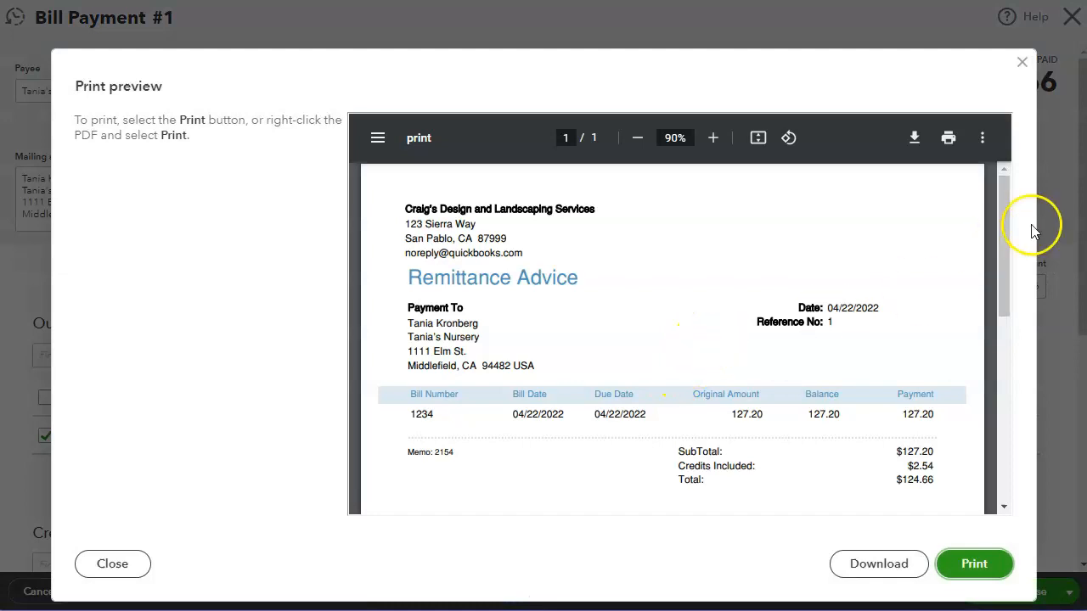
scroll("down", 3)
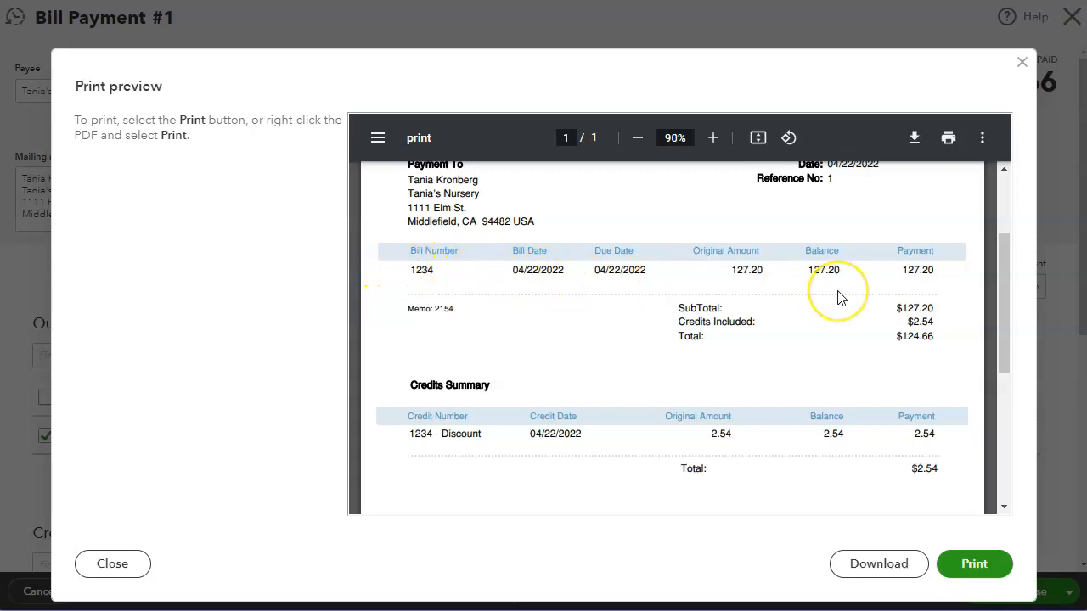
mouse_move(568, 467)
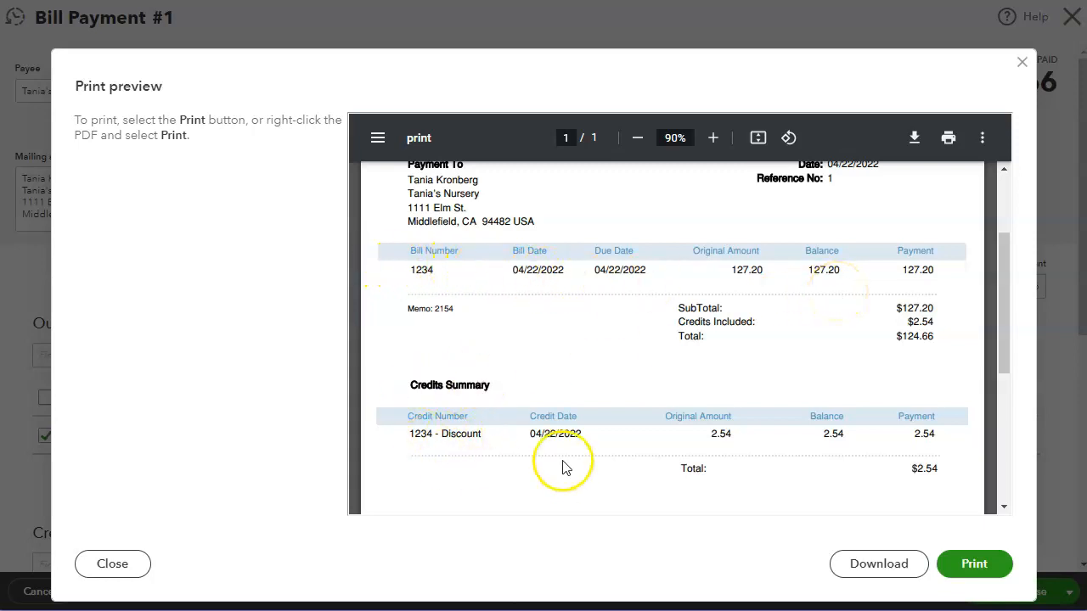
mouse_move(784, 448)
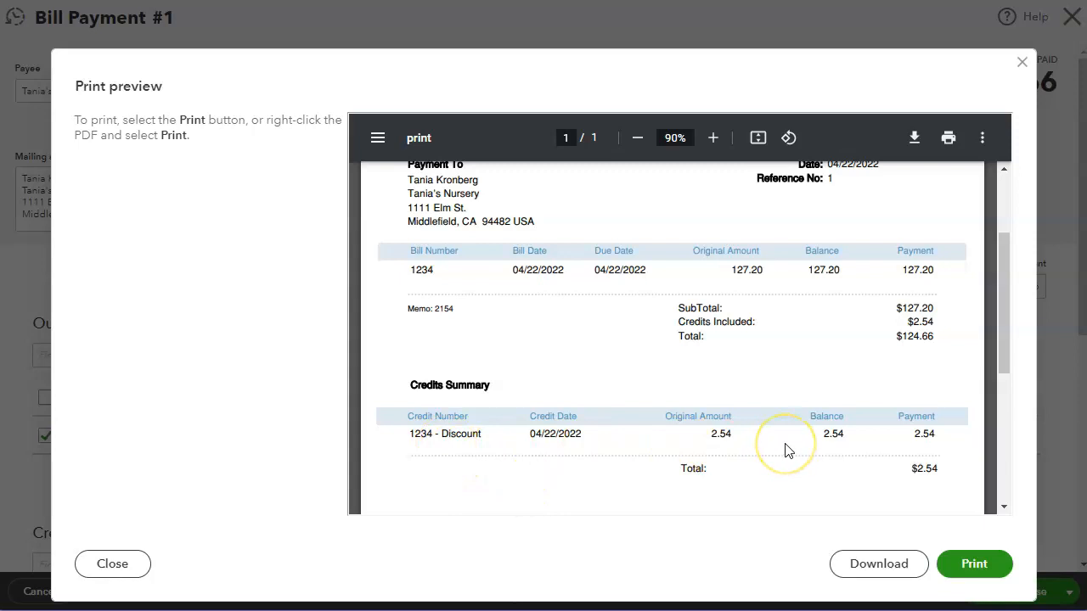
mouse_move(788, 450)
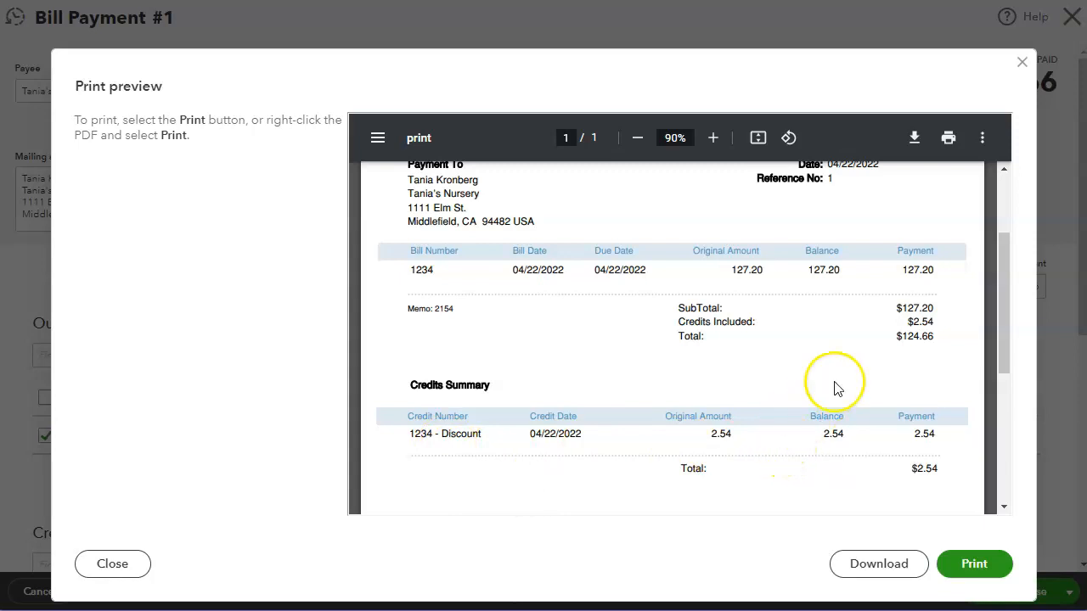
mouse_move(737, 310)
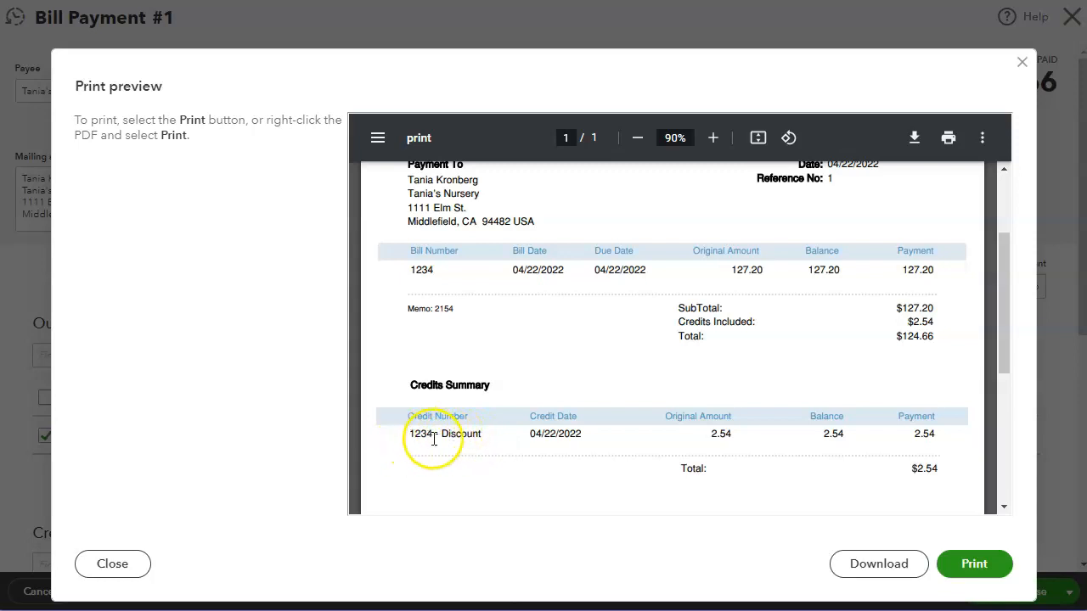
mouse_move(591, 397)
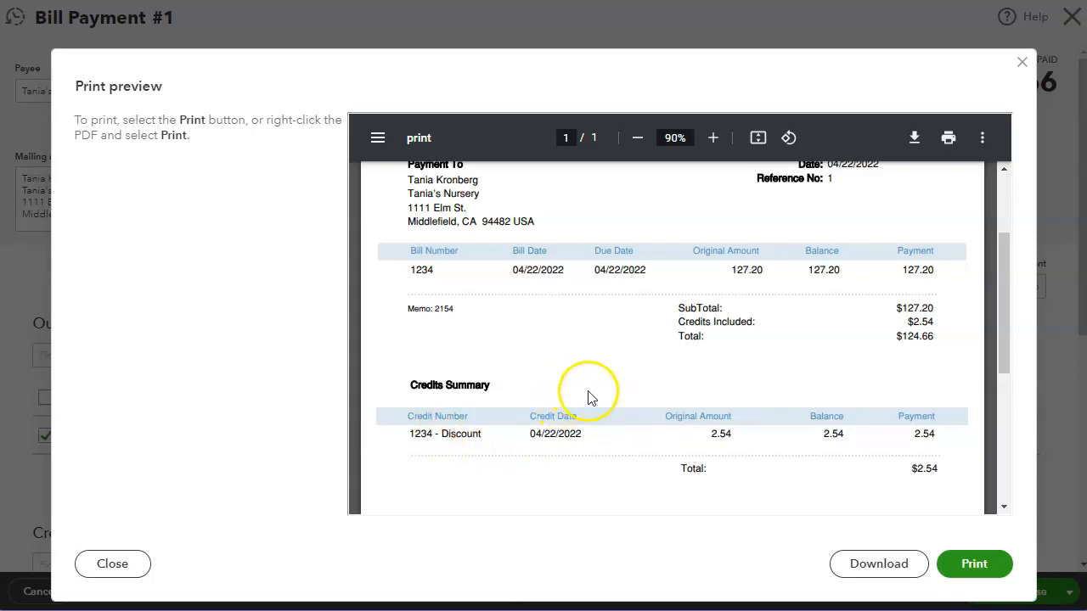
mouse_move(621, 459)
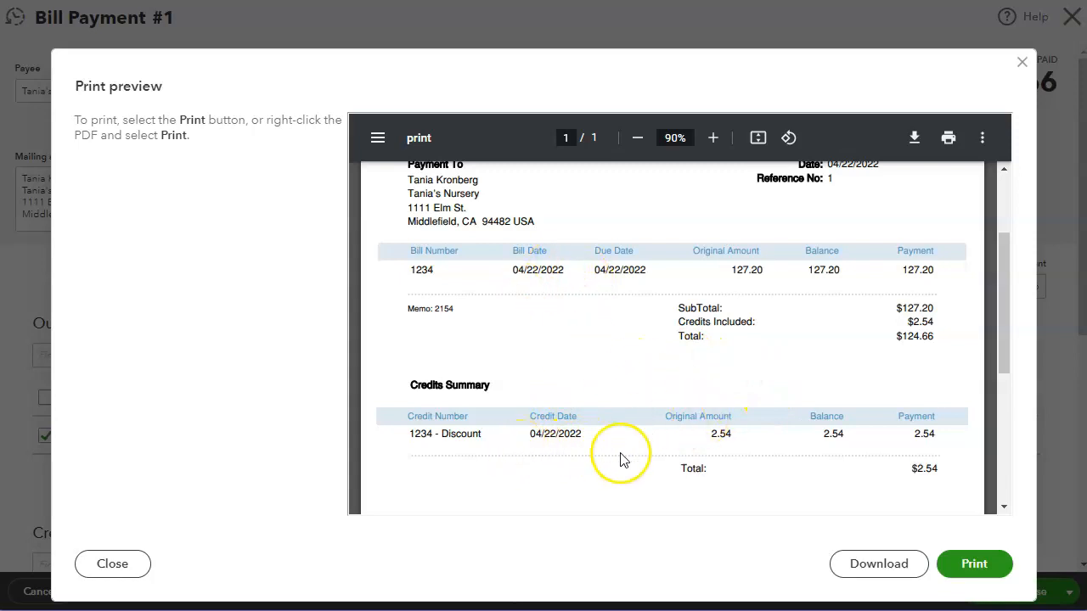
mouse_move(699, 340)
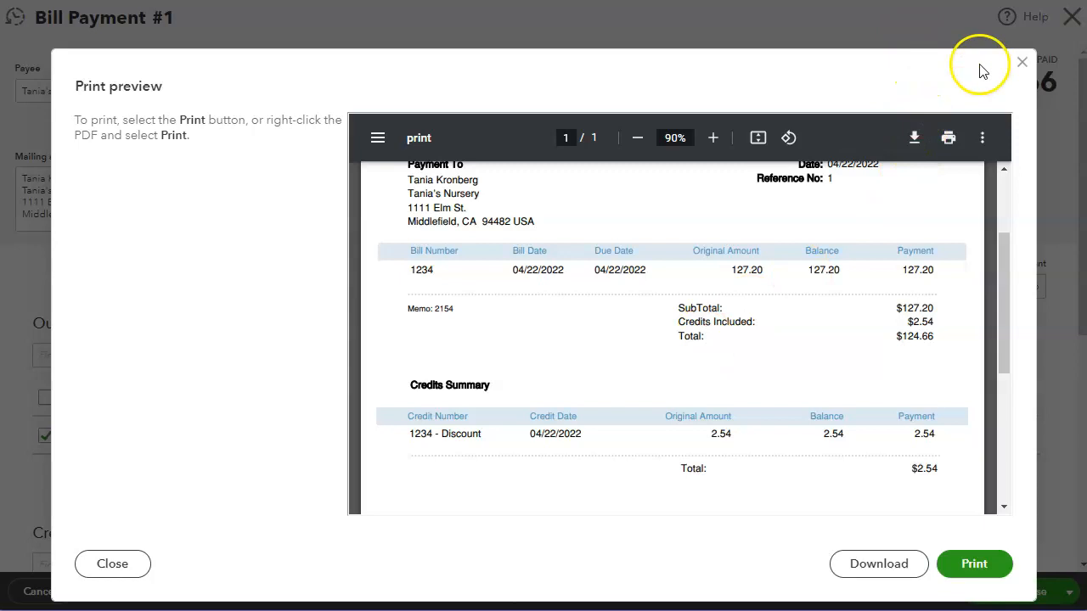
mouse_move(1022, 61)
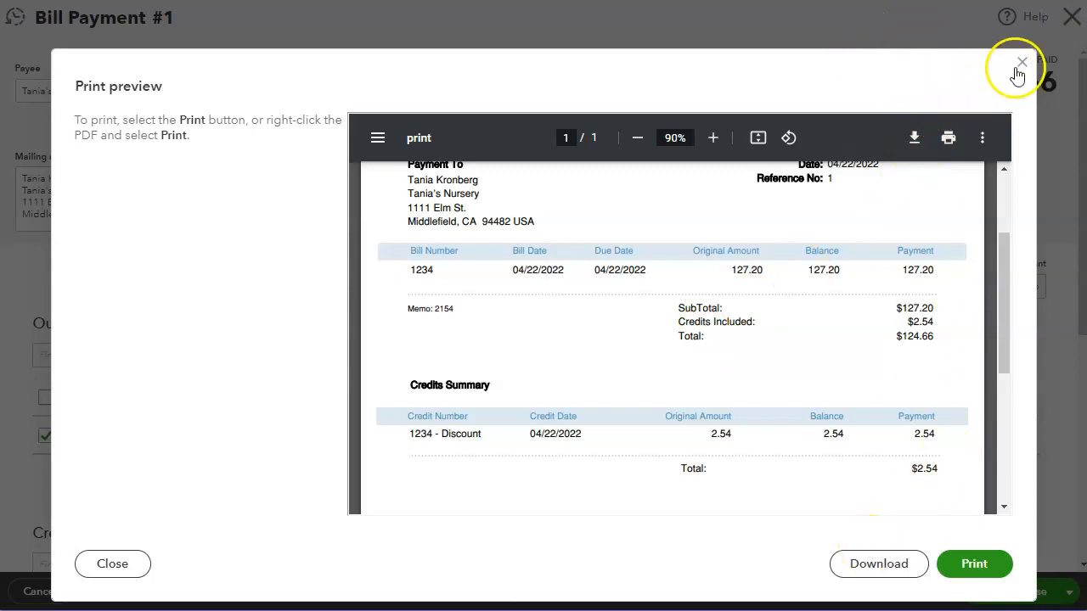
left_click(1022, 61)
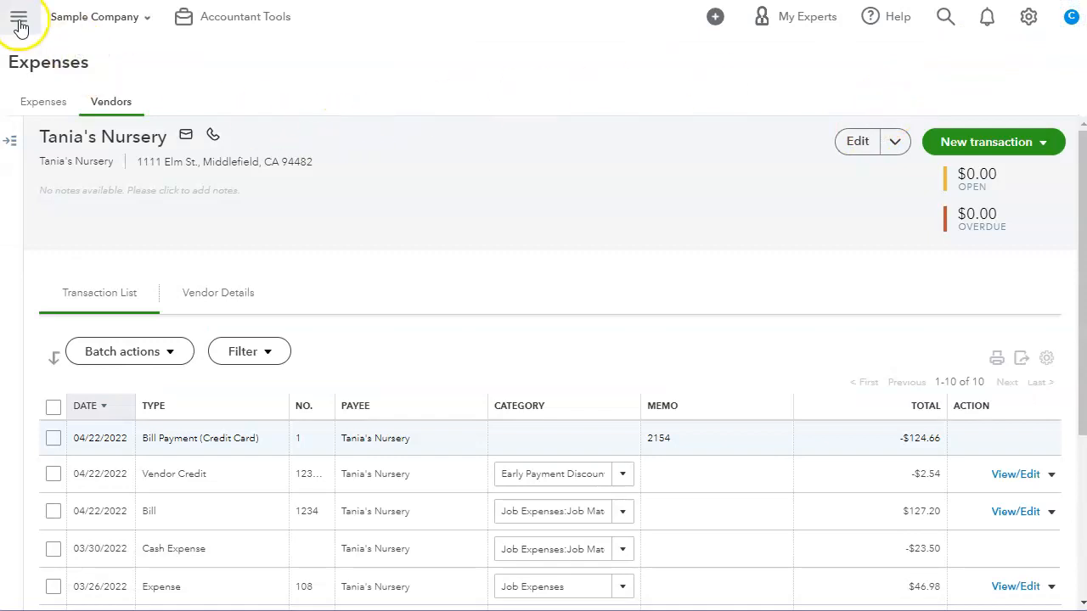
Open the main navigation menu to reach Reports
left_click(18, 17)
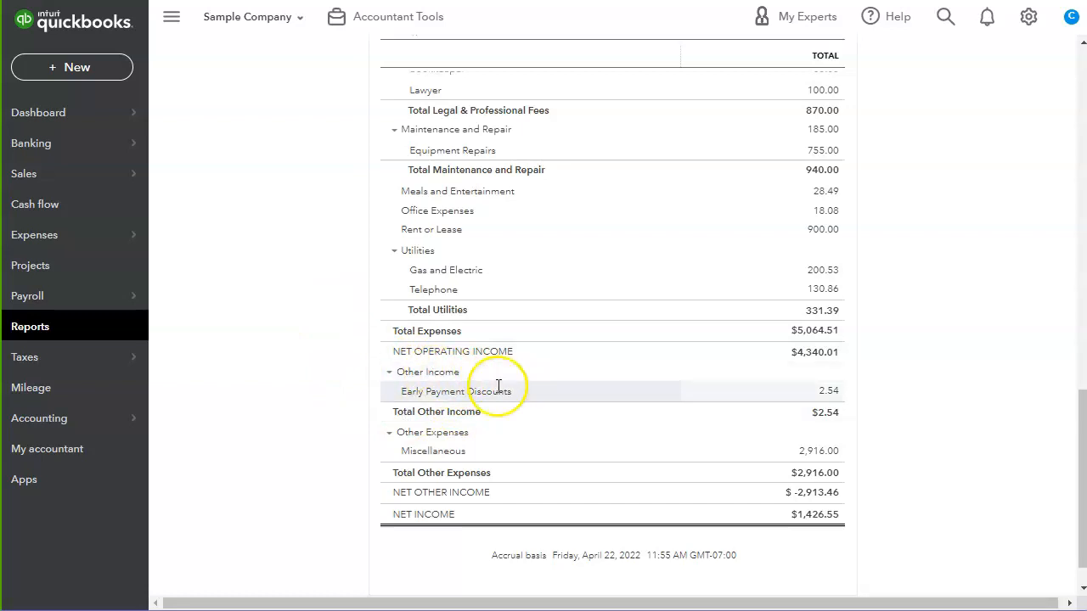
mouse_move(858, 400)
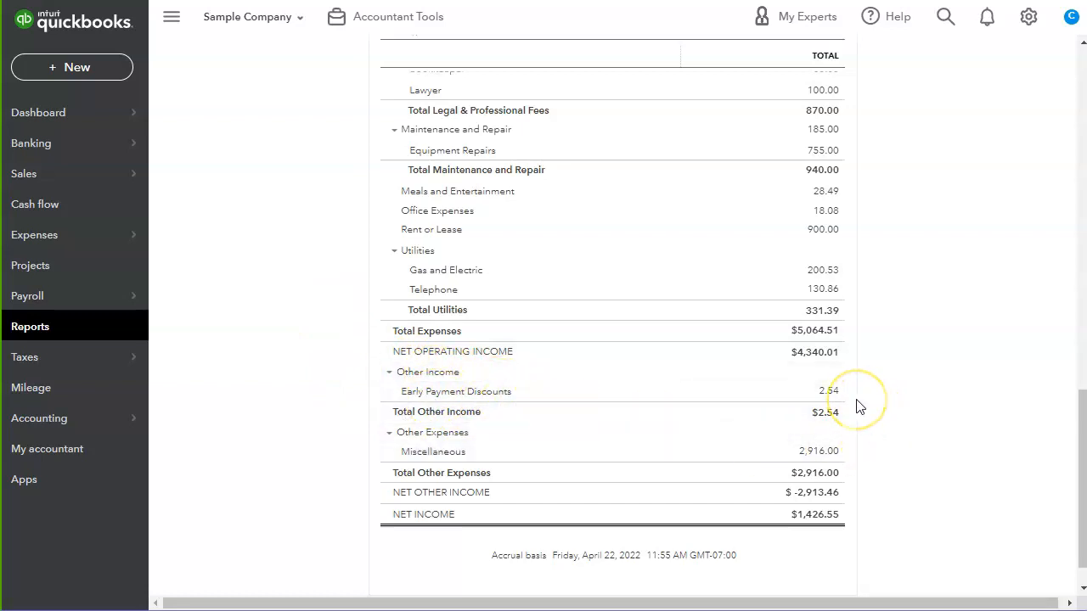
mouse_move(853, 404)
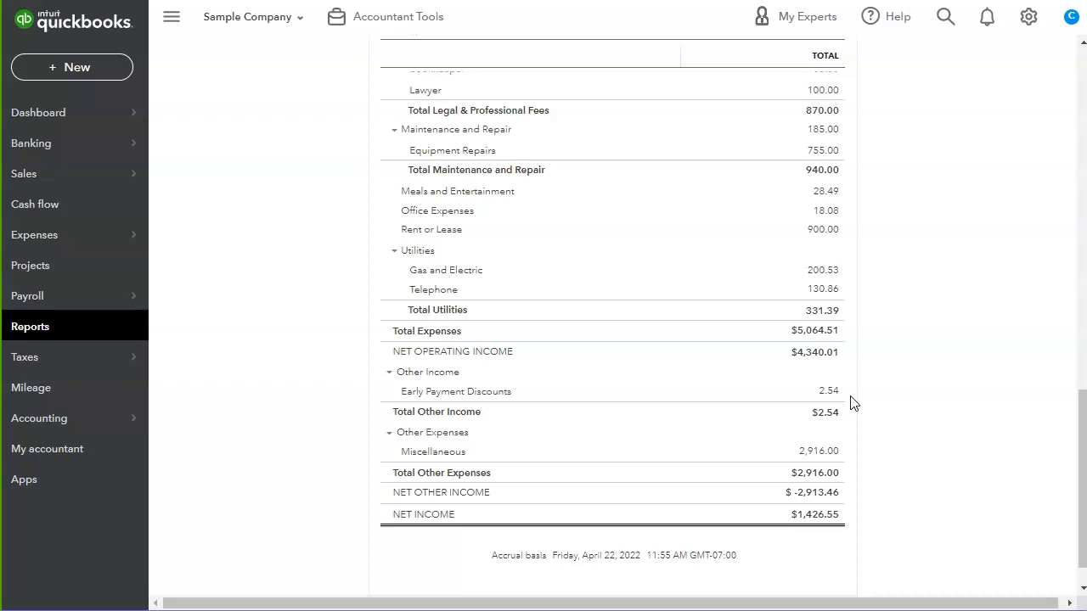
mouse_move(862, 402)
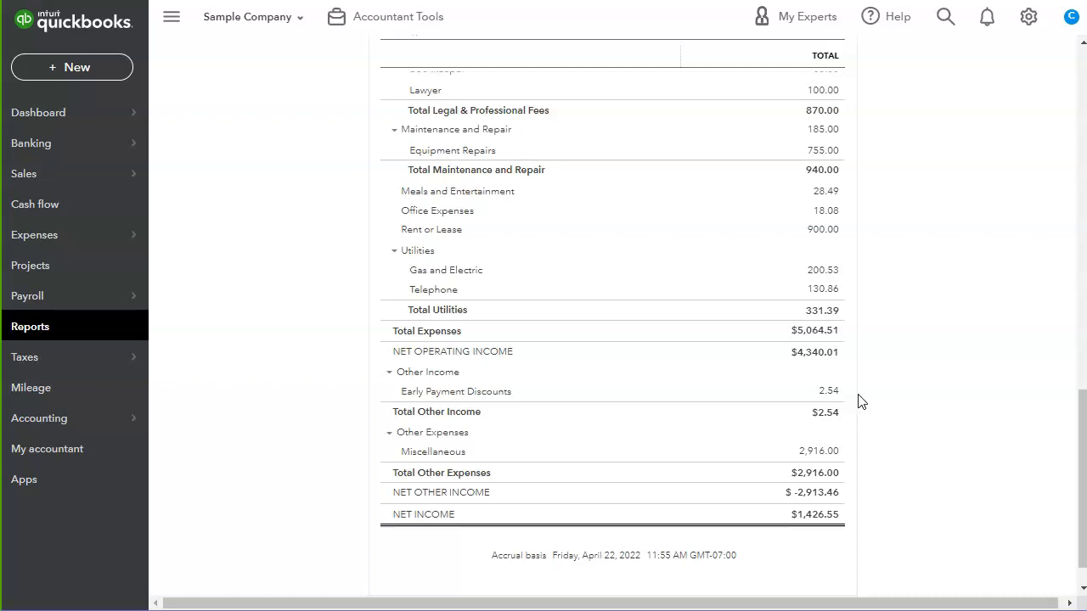